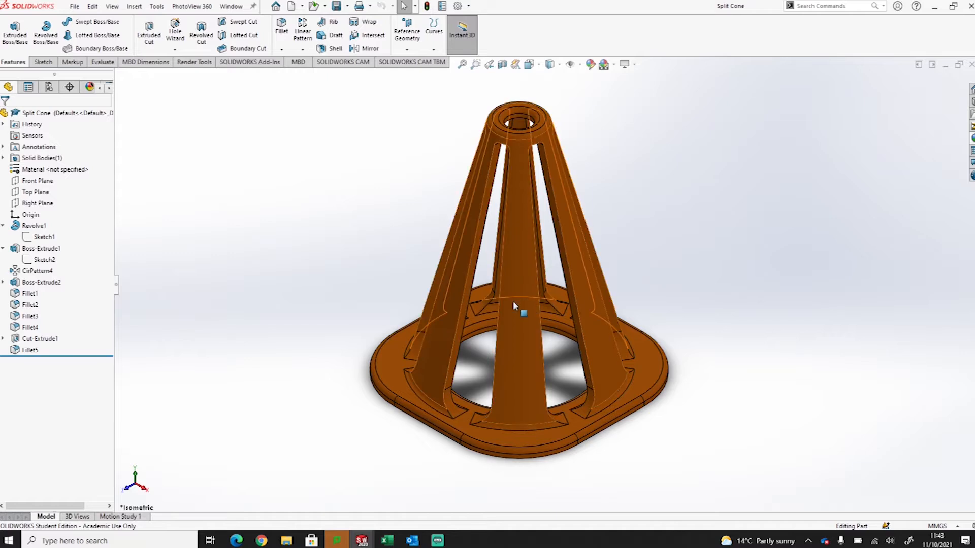
mouse_move(522, 314)
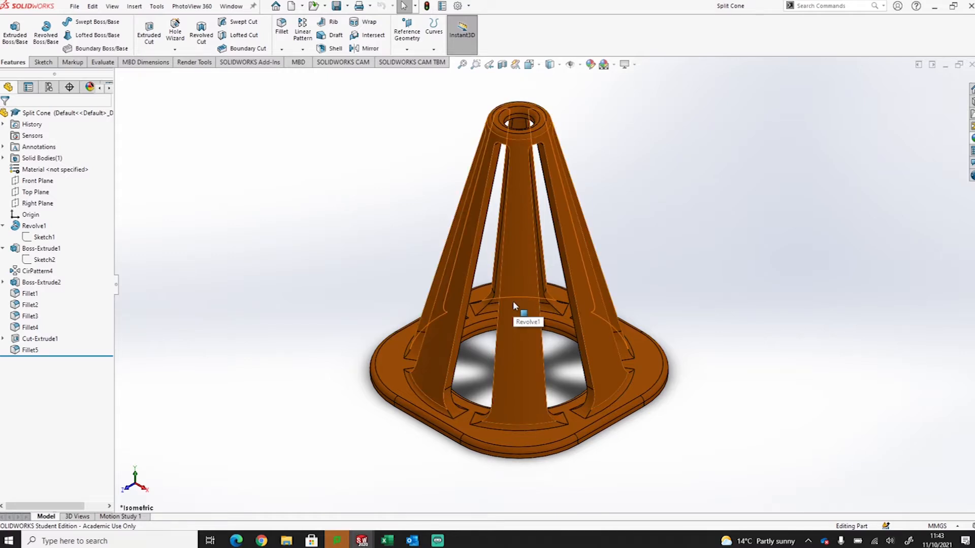
mouse_move(527, 354)
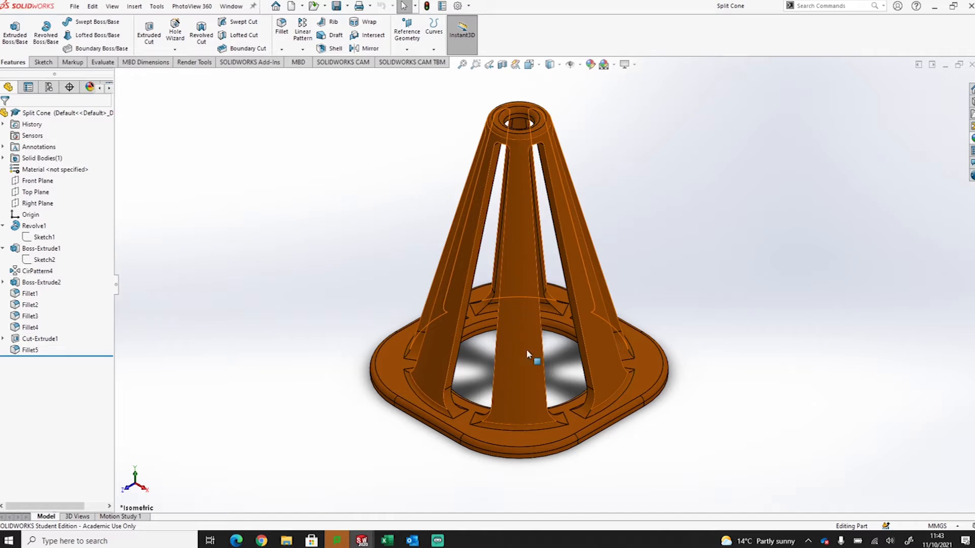
mouse_move(522, 355)
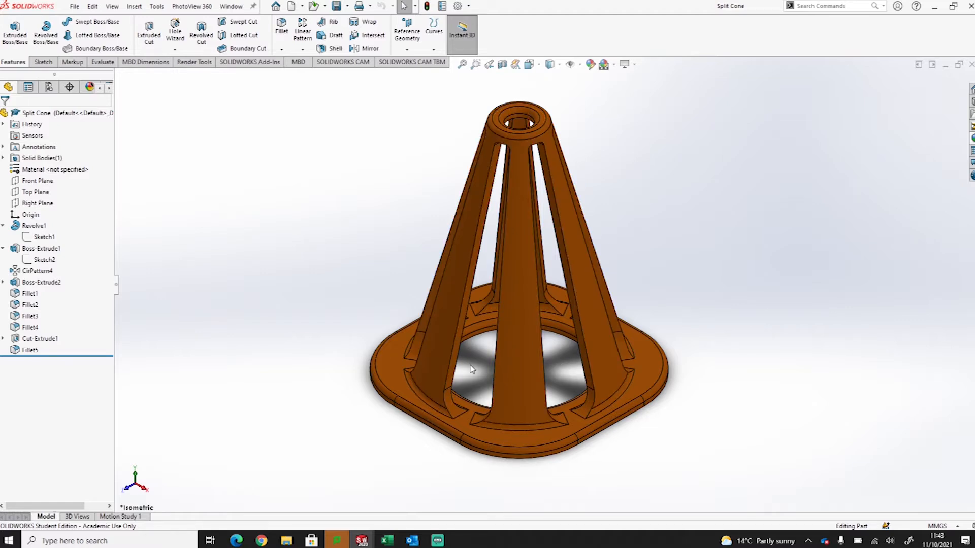
mouse_move(611, 72)
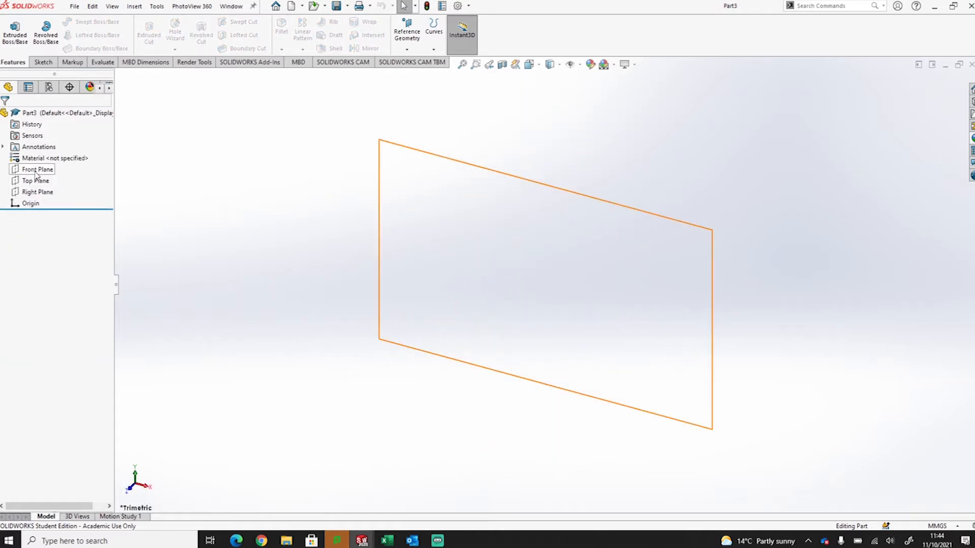
Step: Start a sketch on the Top Plane and draw a centre rectangle at the origin
click(37, 180)
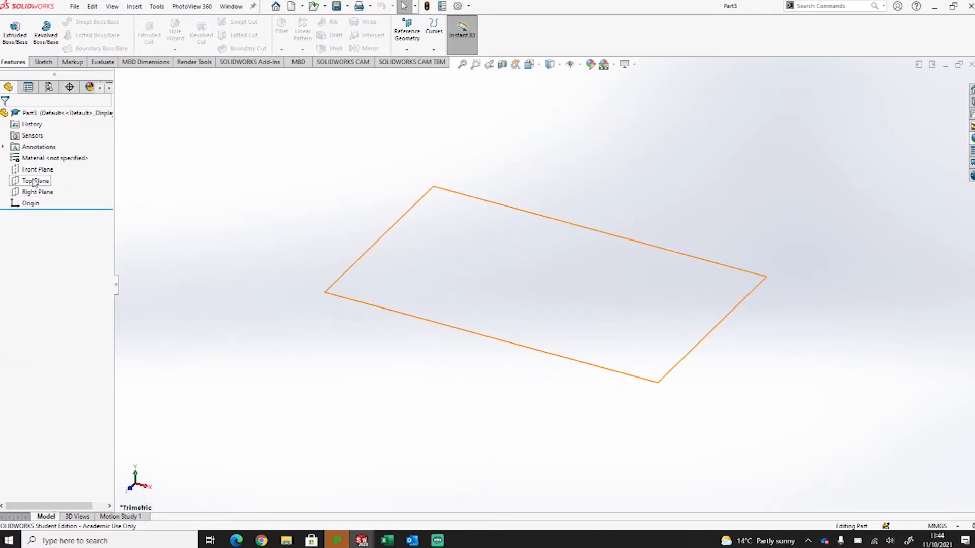
click(36, 181)
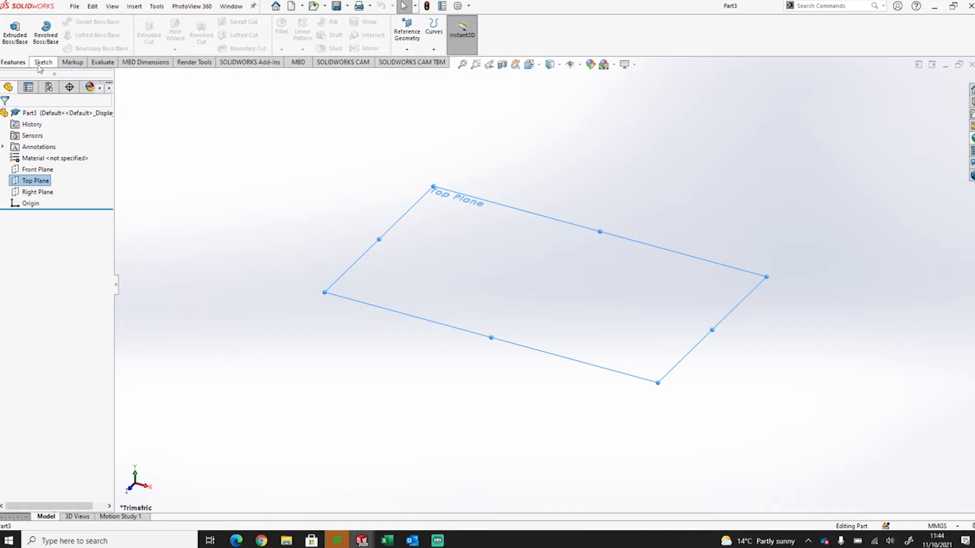
click(40, 62)
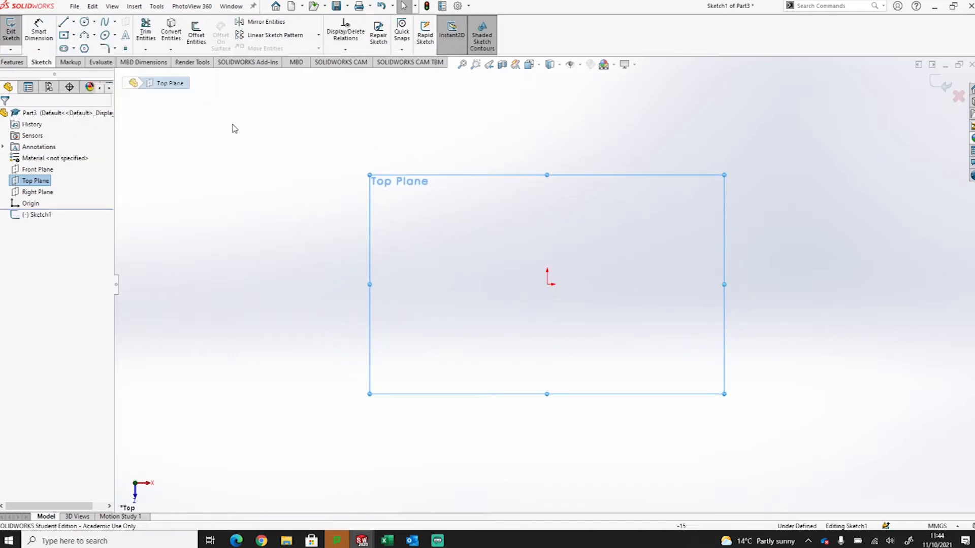
click(63, 21)
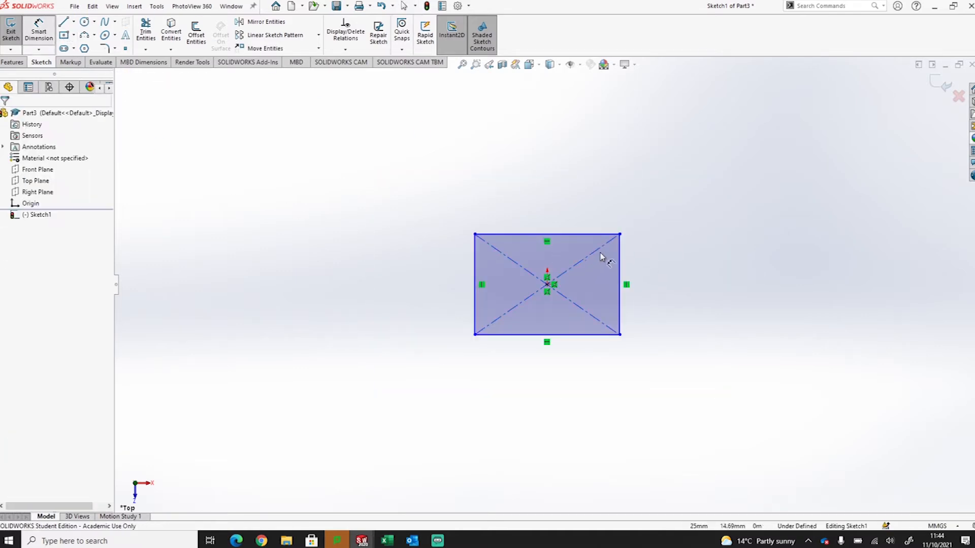
Step: Dimension the rectangle's width and height to 250 mm each
click(546, 234)
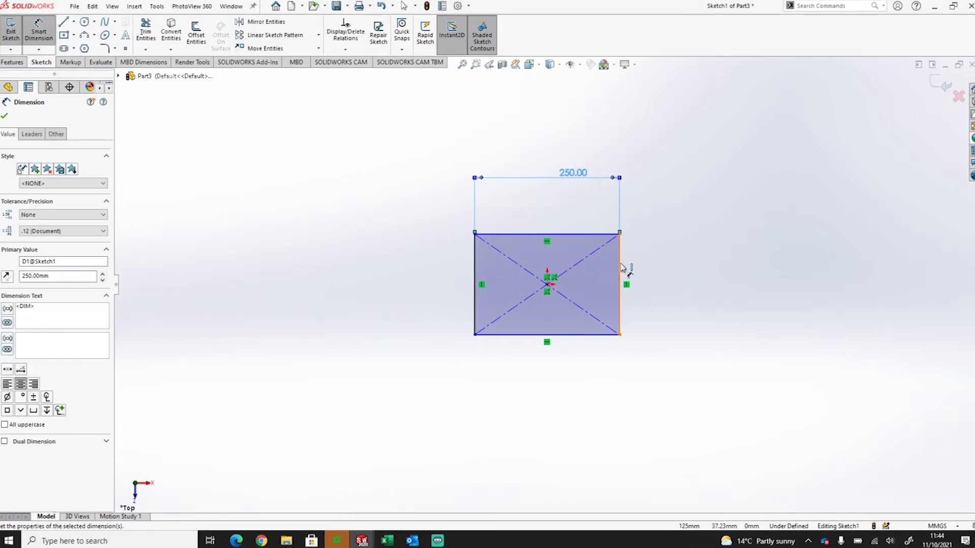
click(619, 284)
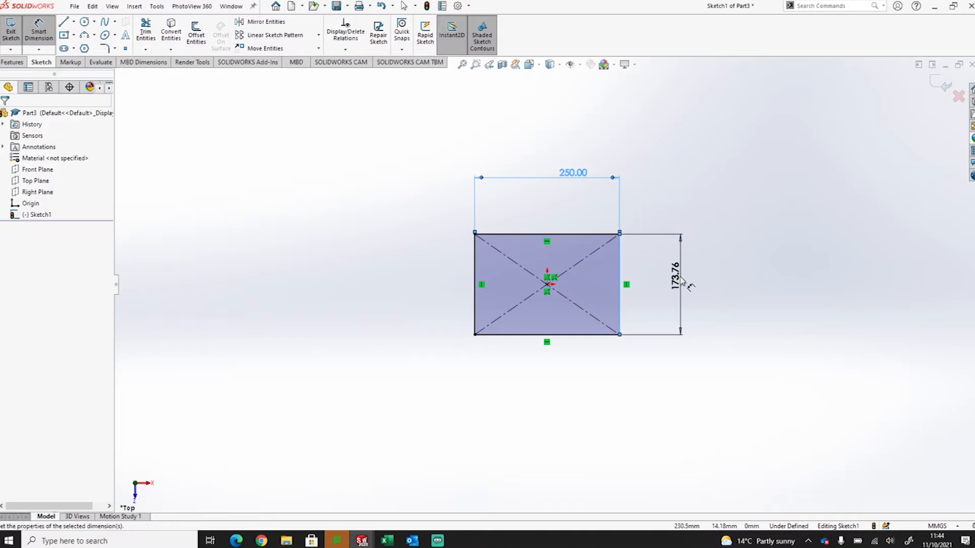
click(671, 284)
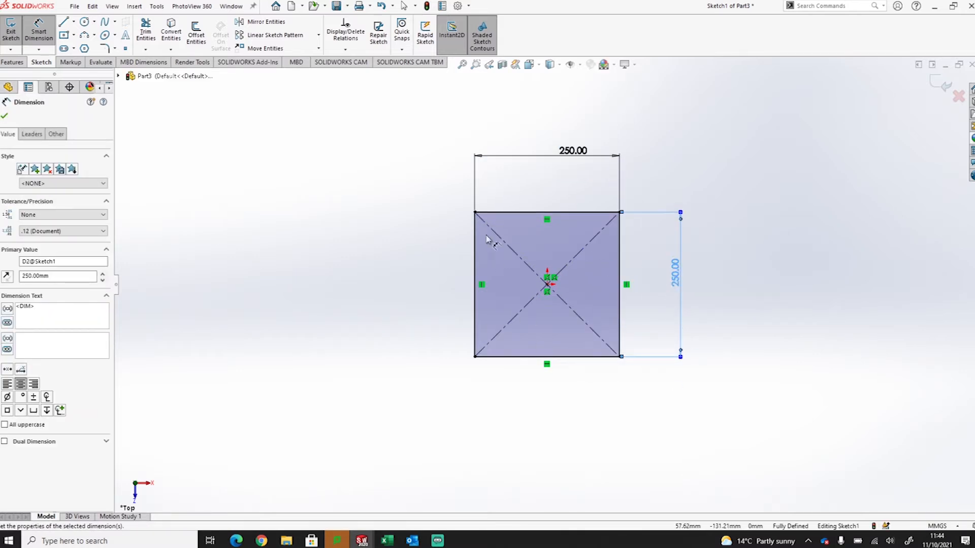
mouse_move(578, 233)
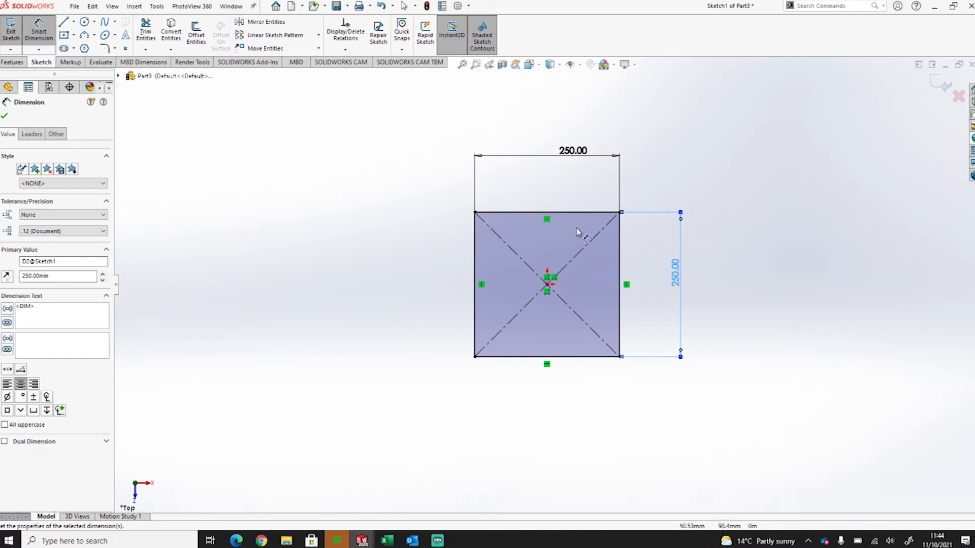
Step: Round all four corners of the square with 80 mm sketch fillets
click(85, 35)
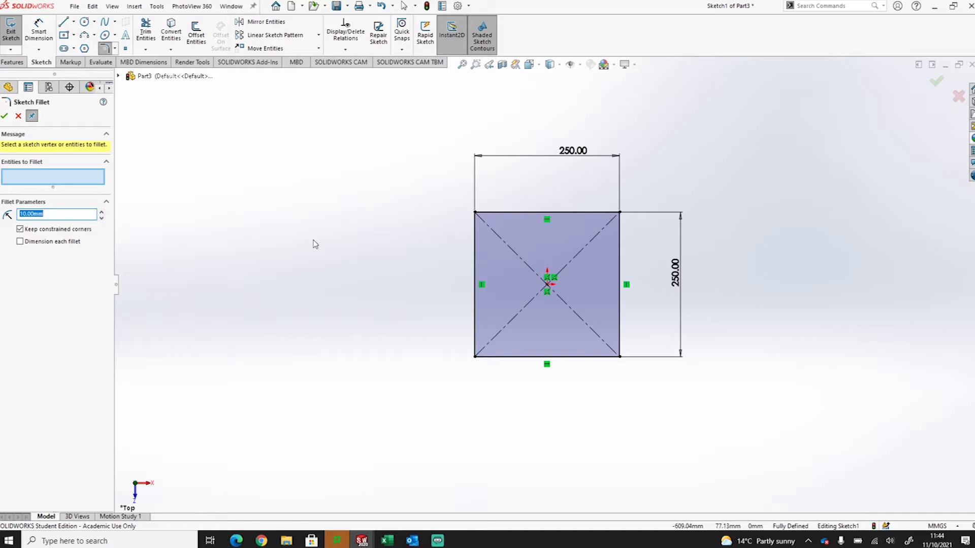
mouse_move(59, 214)
text(80)
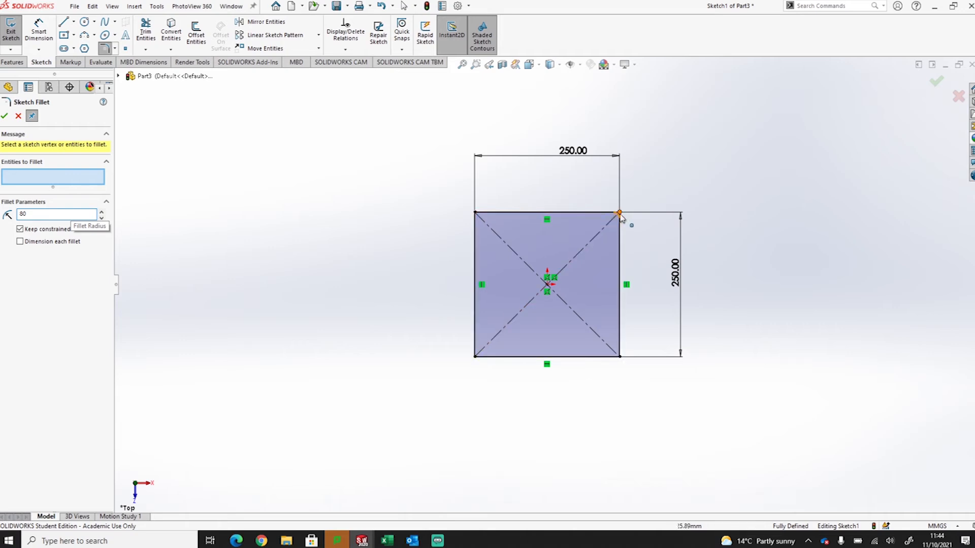
click(618, 214)
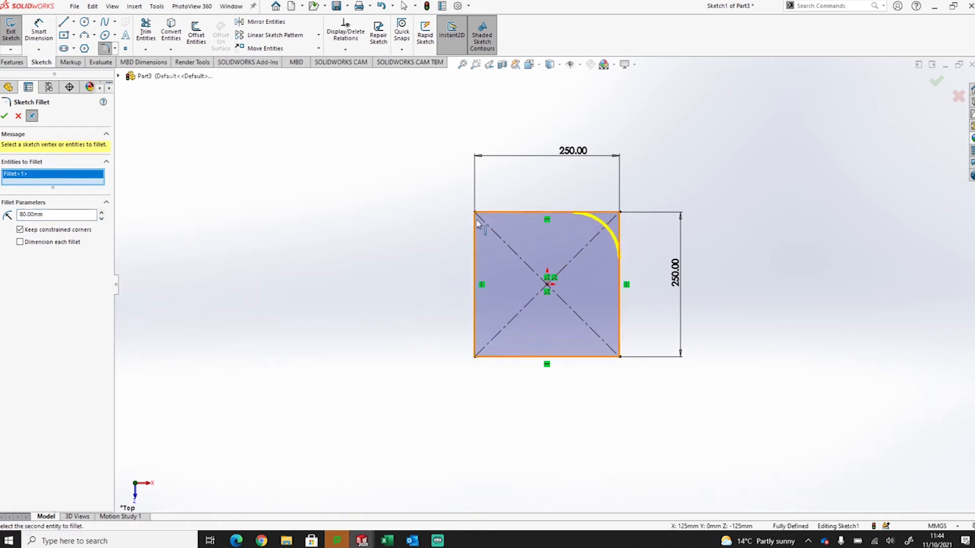
click(474, 356)
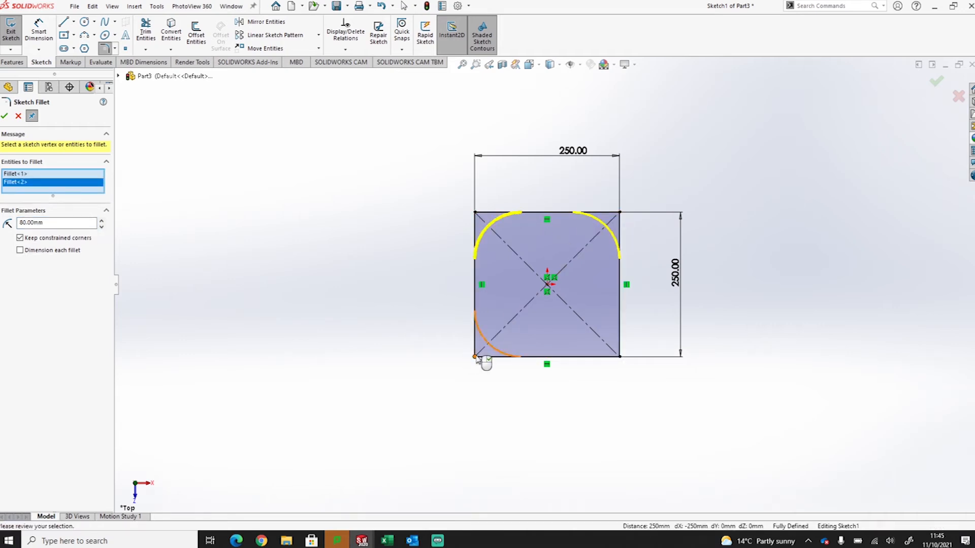
click(476, 355)
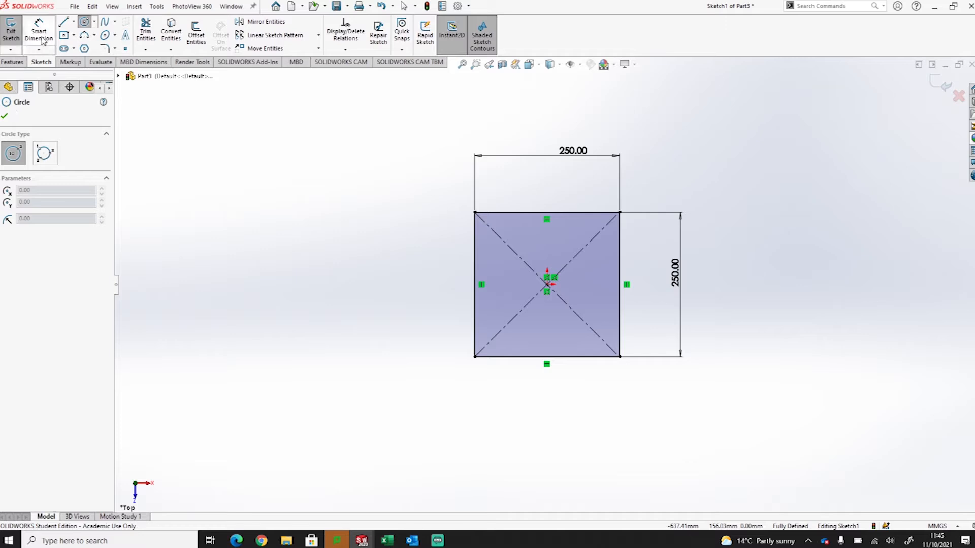
click(106, 47)
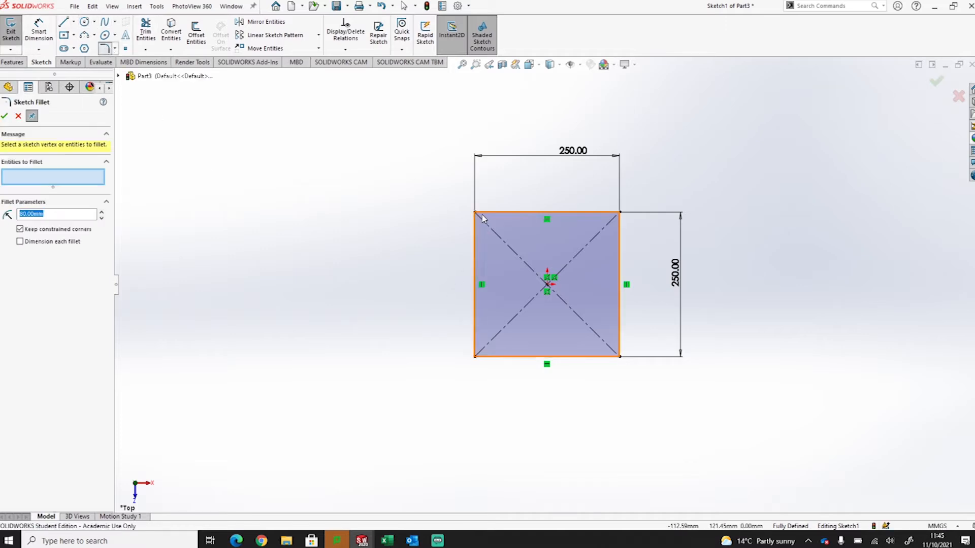
click(474, 213)
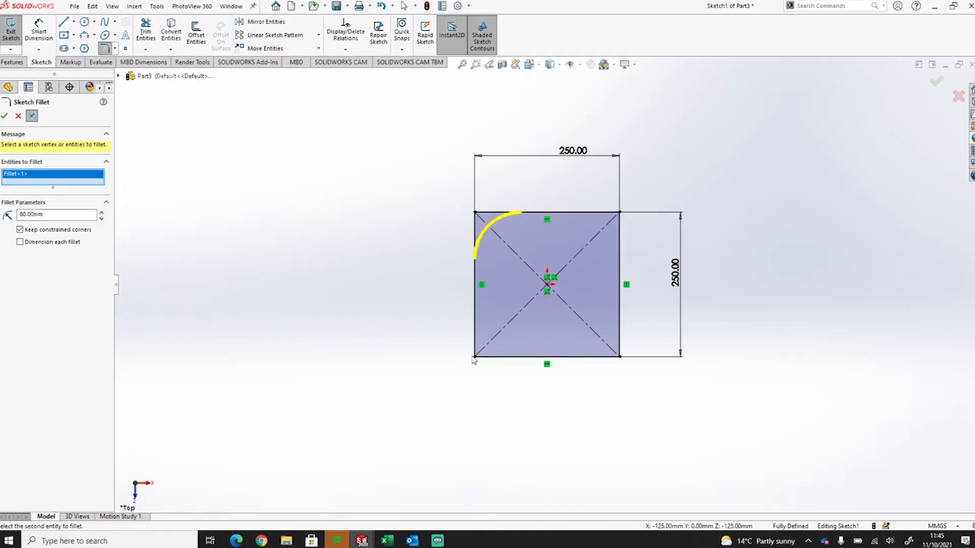
click(619, 356)
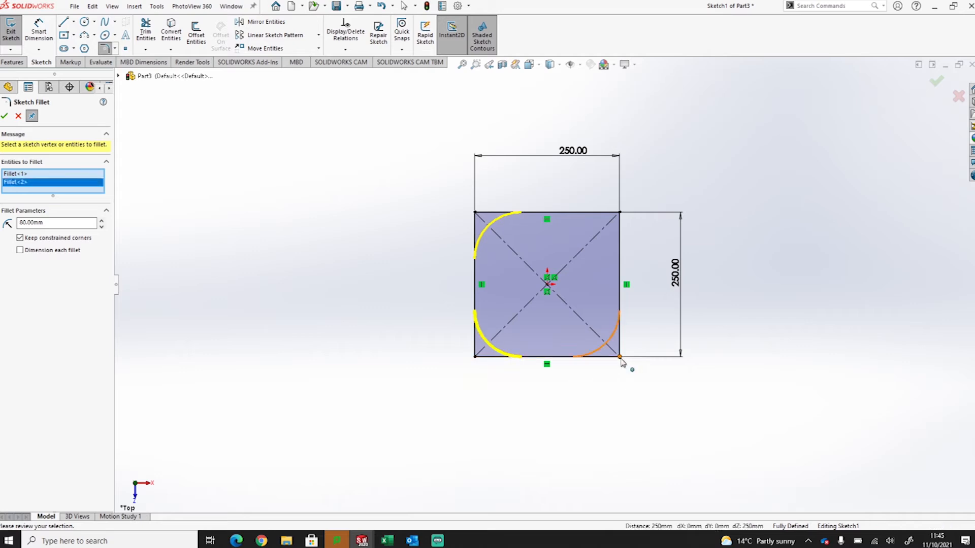
click(618, 215)
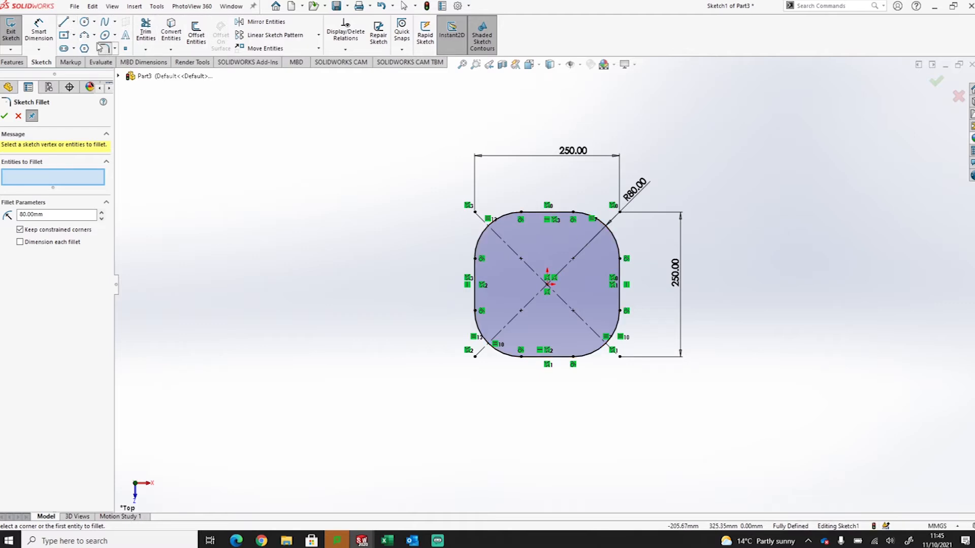
Step: Draw a circle centred on the origin and dimension its diameter to 150 mm
click(84, 22)
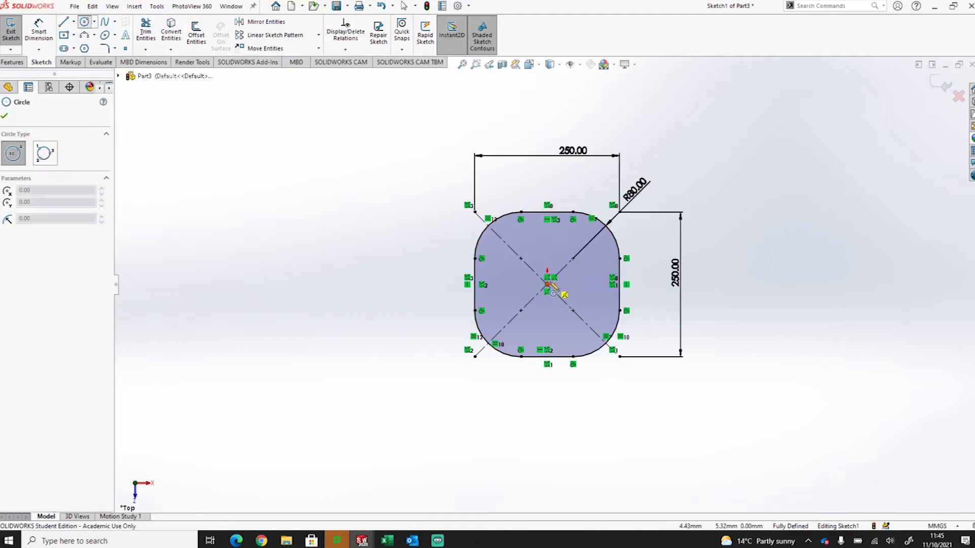
click(552, 277)
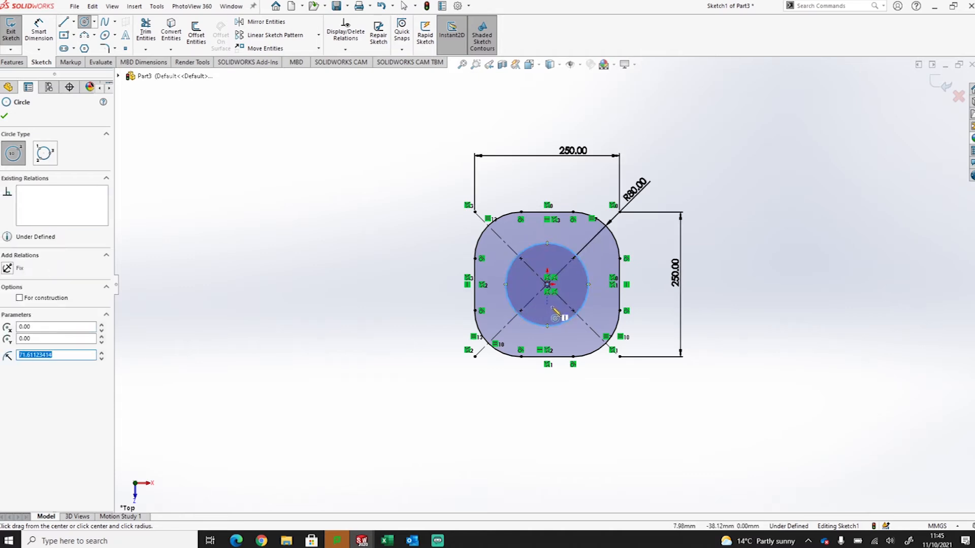
scroll(up, 3)
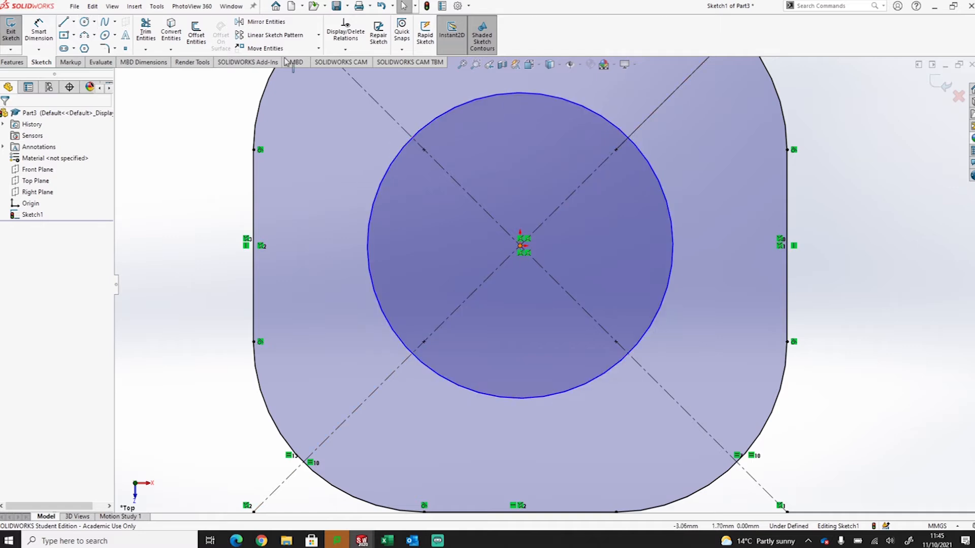
mouse_move(649, 189)
text(15)
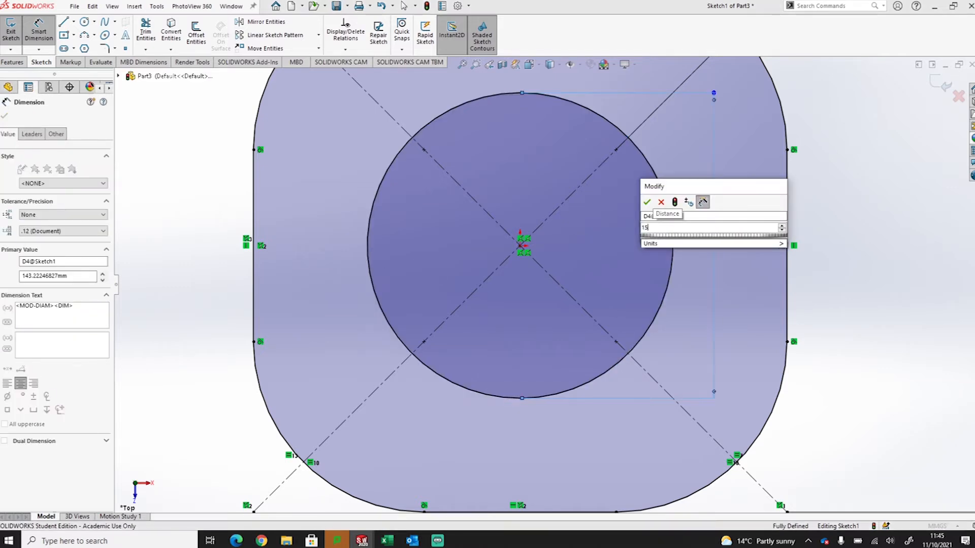
click(646, 202)
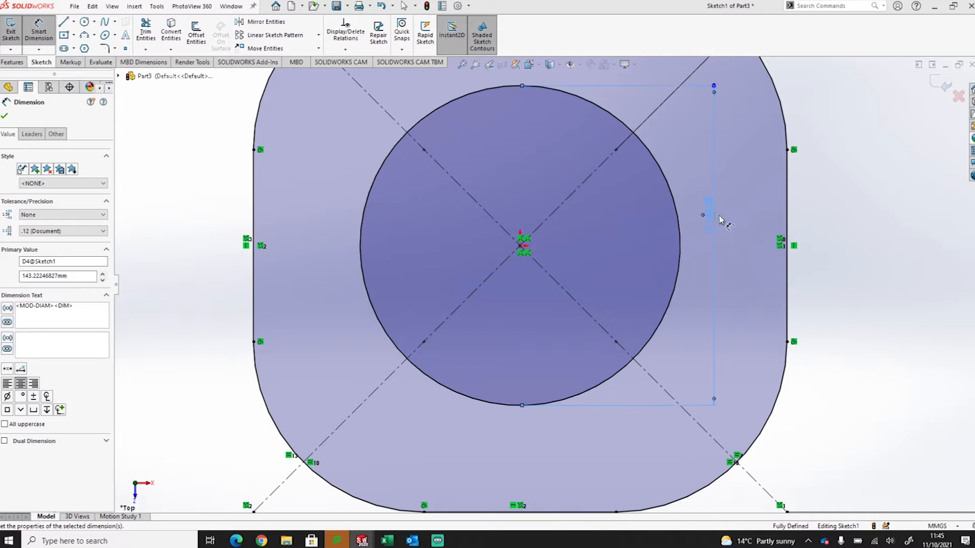
text(150.00mm)
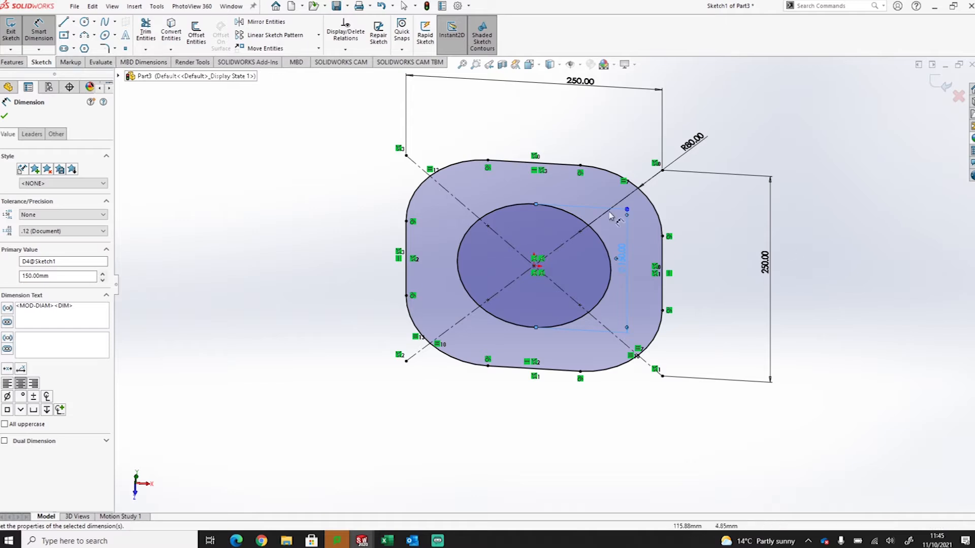
click(12, 62)
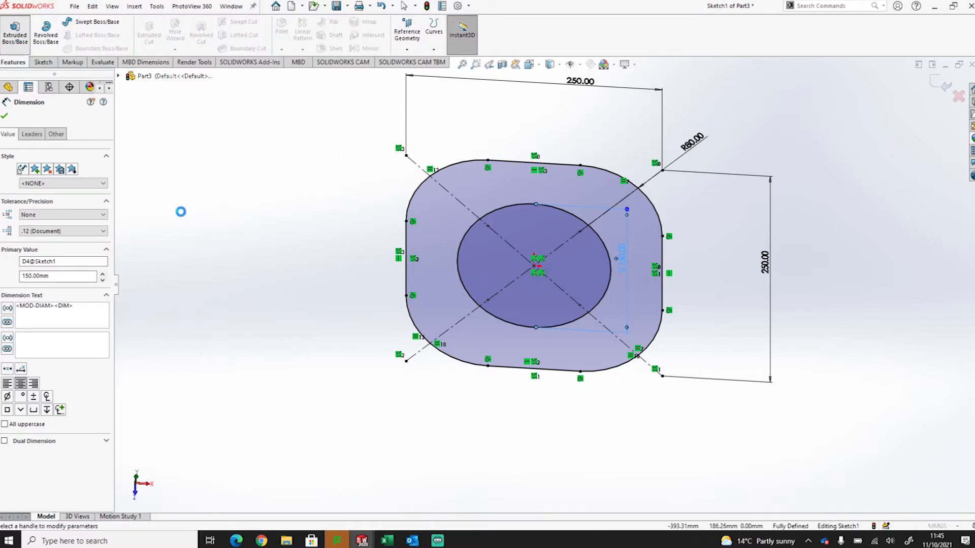
Step: Extrude the sketch Blind to 10 mm as Boss-Extrude1
click(15, 31)
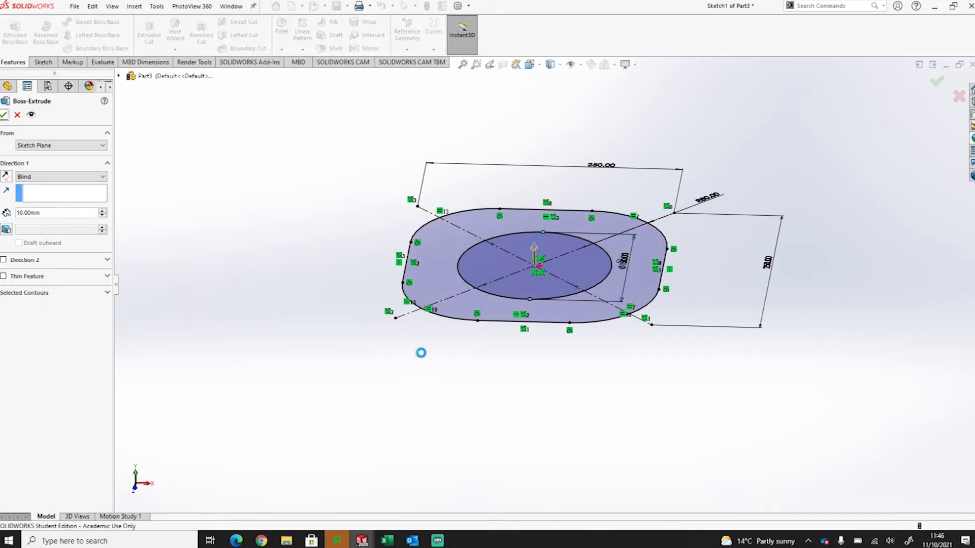
click(4, 115)
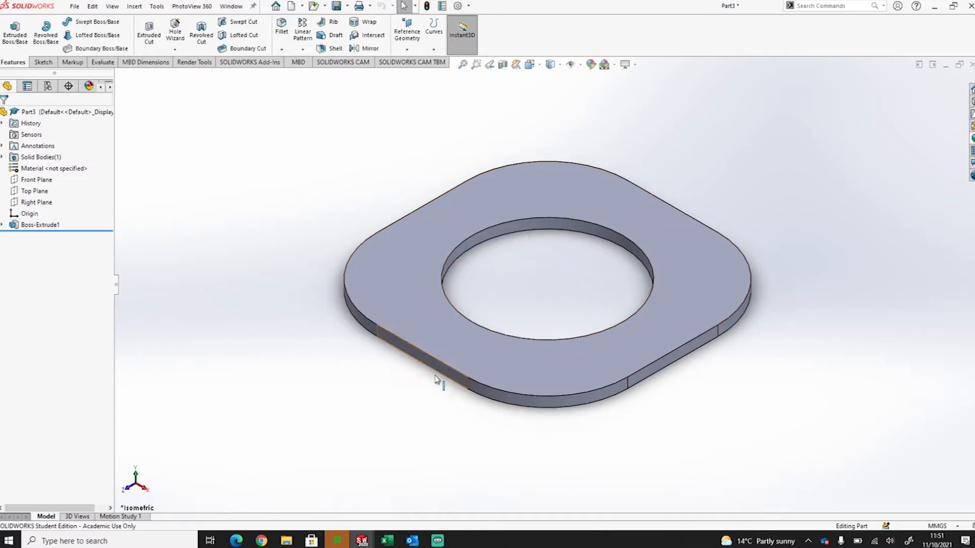
click(37, 202)
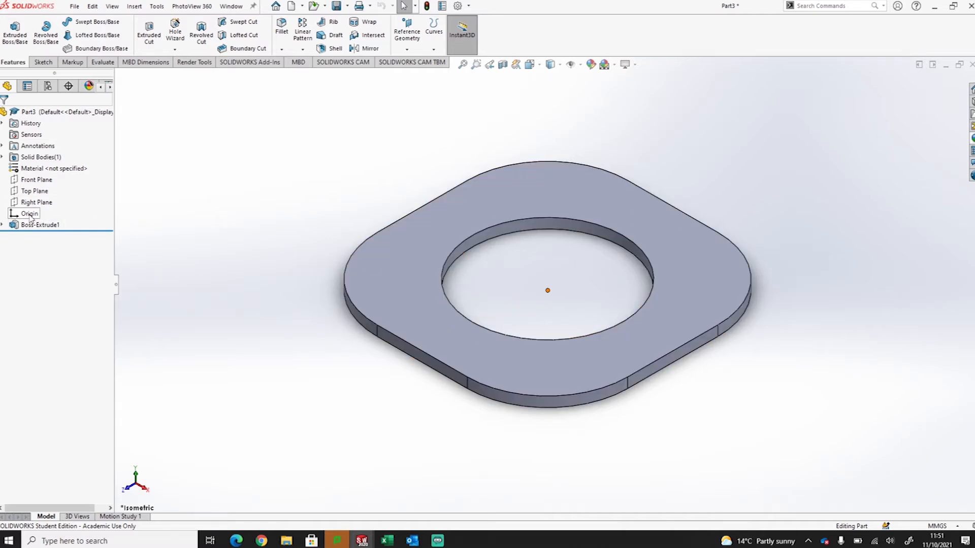
Step: Sketch a 300 mm vertical centreline from the origin on the Front Plane
click(36, 180)
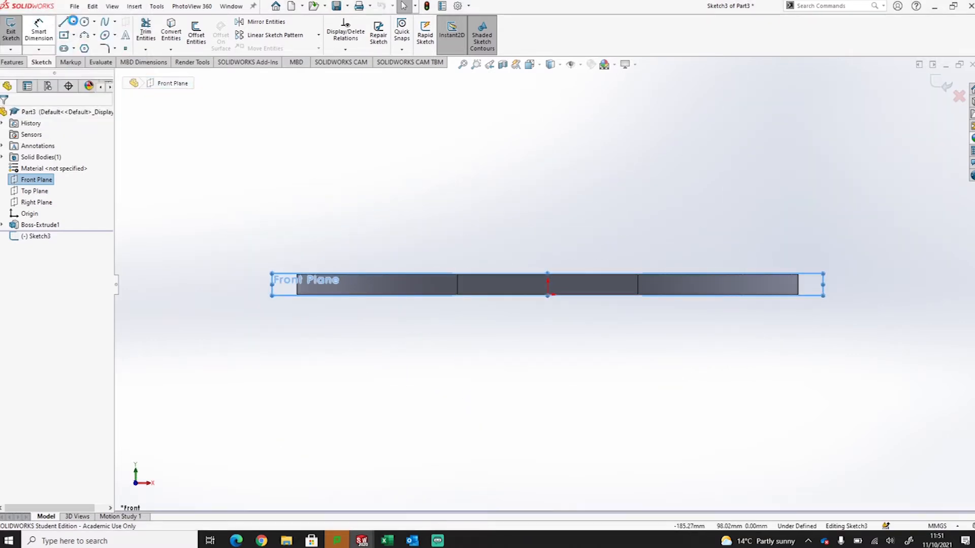
mouse_move(556, 296)
text(300)
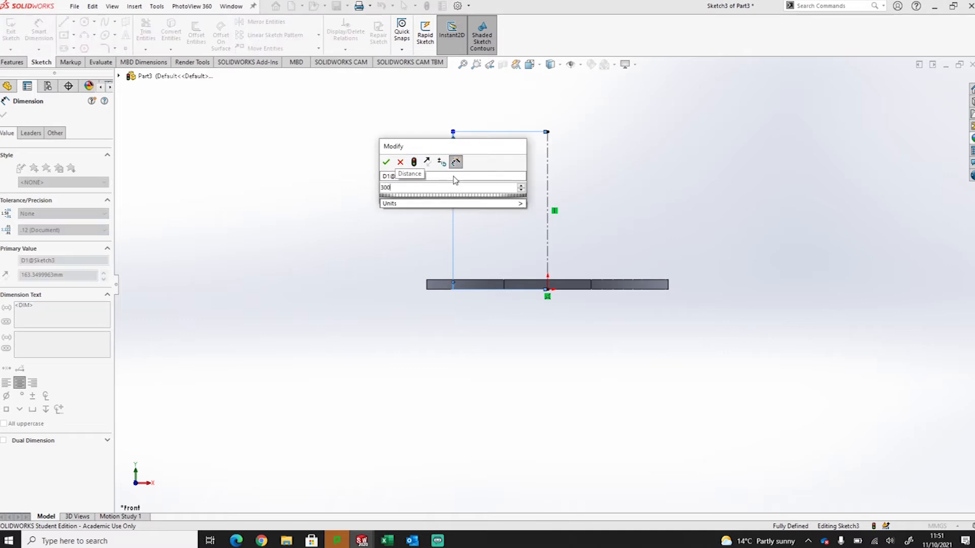
click(386, 163)
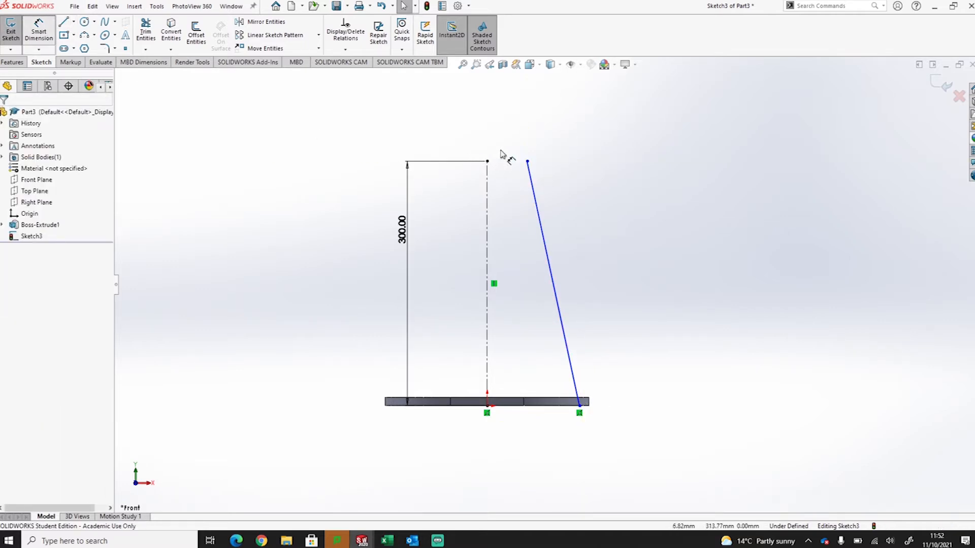
Step: Dimension the slanted line's top 30 mm from the centreline and its angle to 15°
click(487, 163)
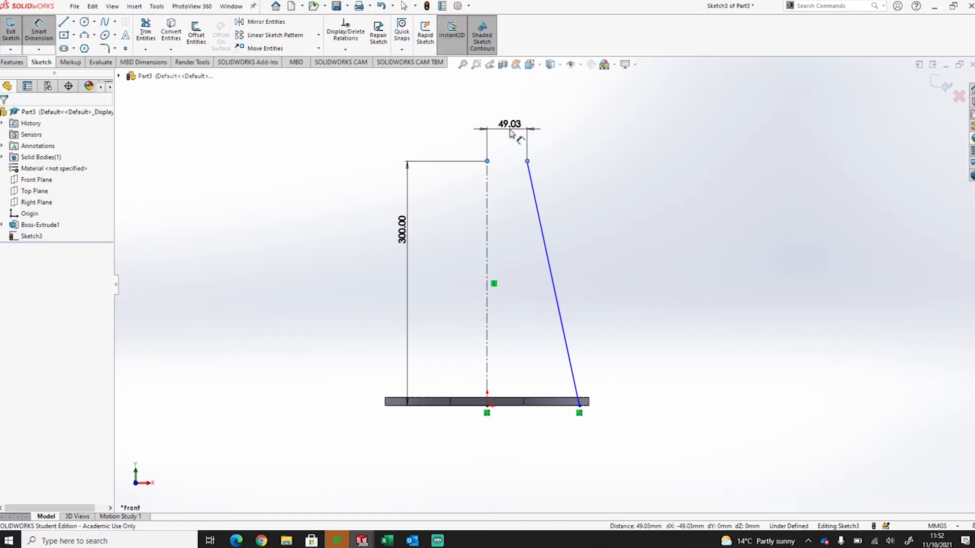
click(508, 124)
text(30)
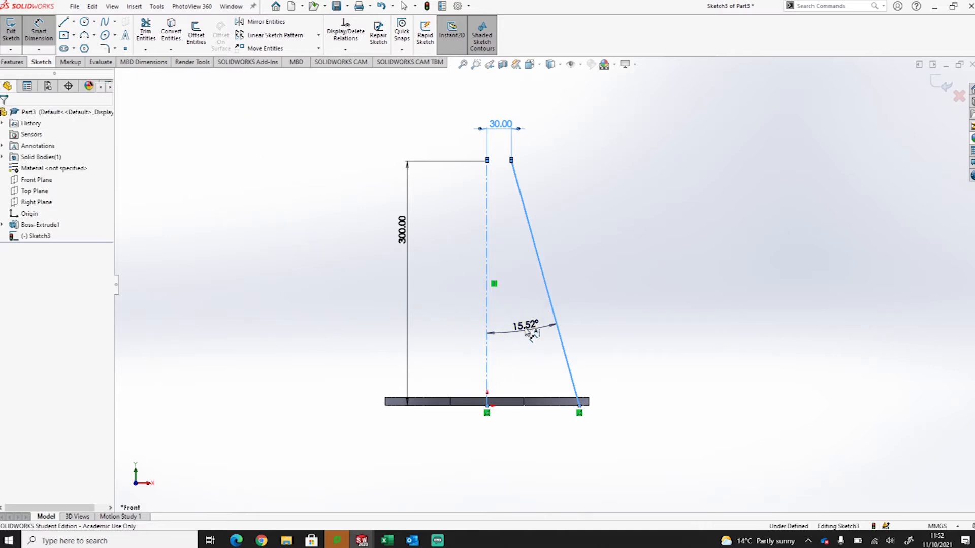
click(524, 326)
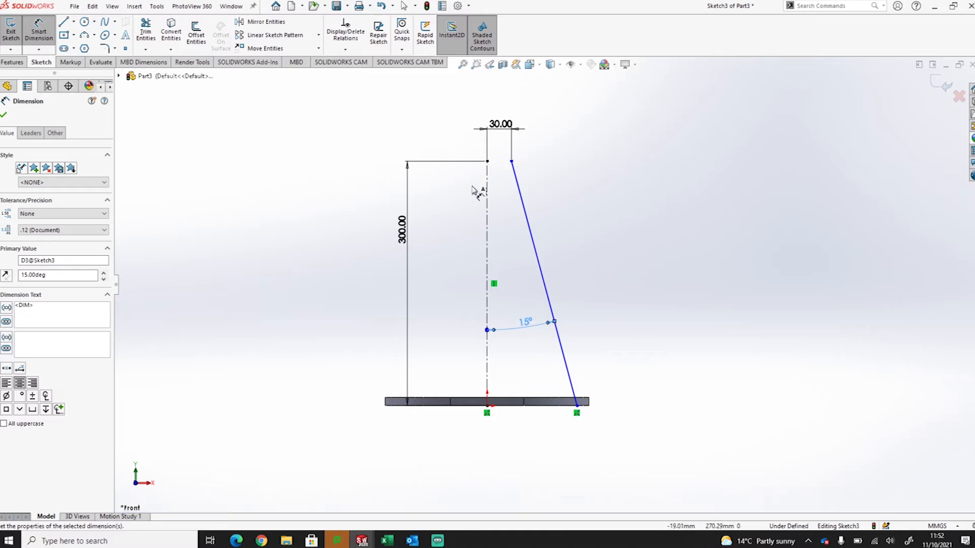
mouse_move(454, 188)
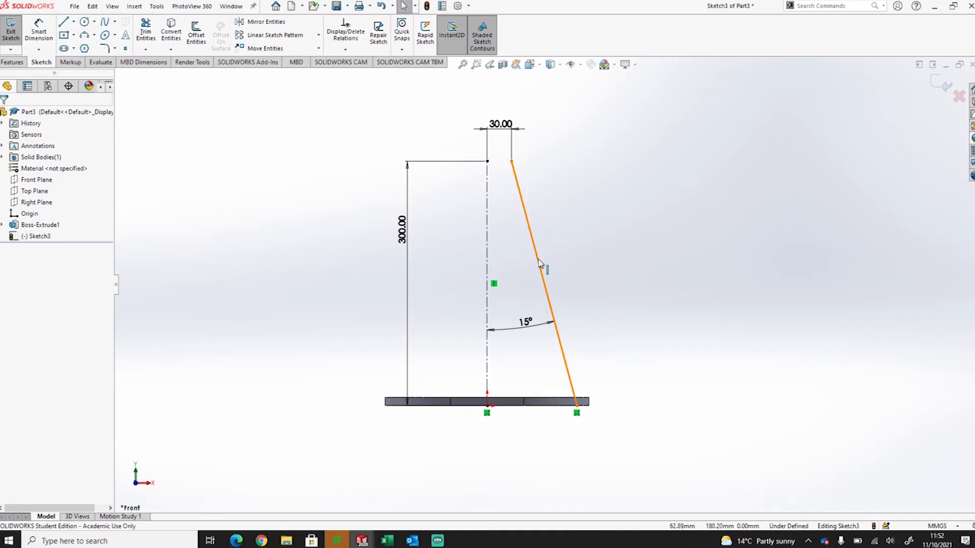
mouse_move(345, 200)
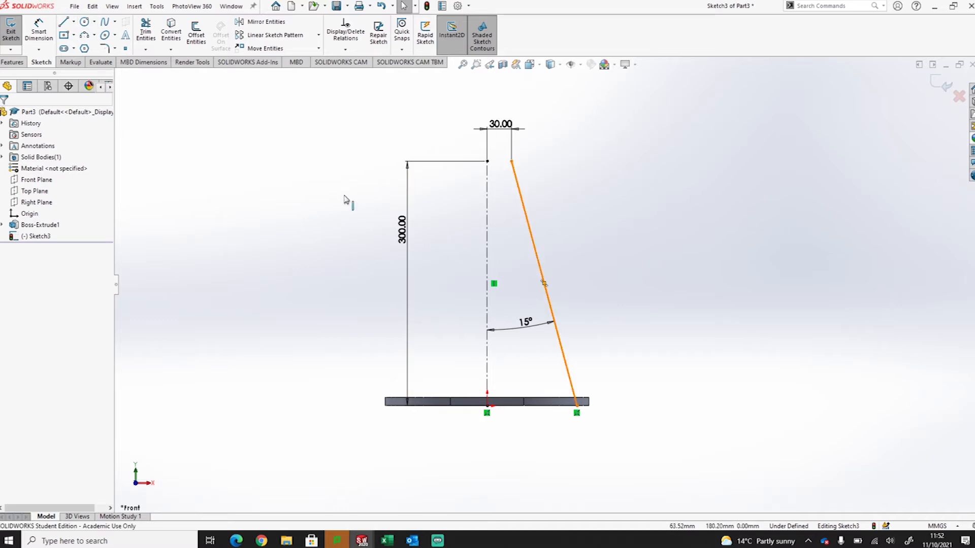
Step: Offset the slanted line 10 mm inward as a parallel copy
click(196, 29)
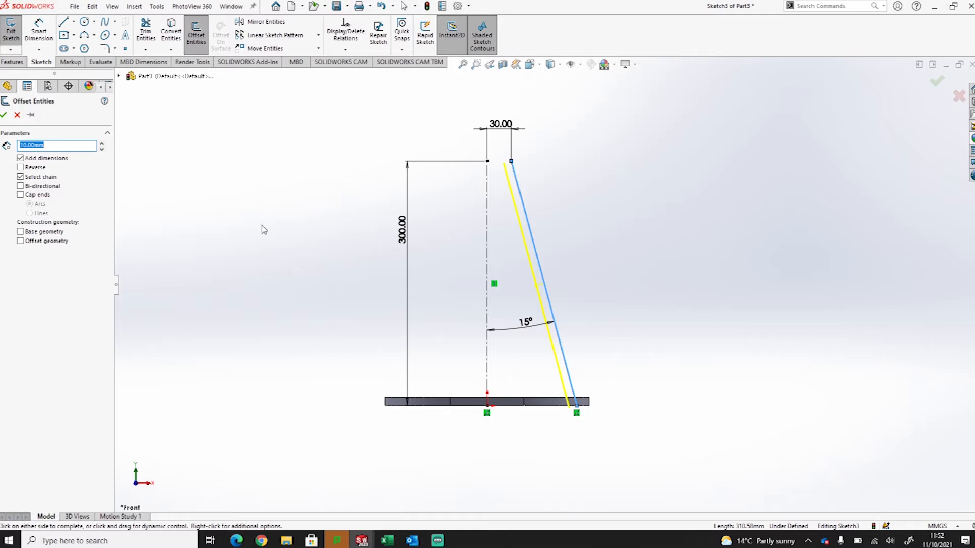
click(4, 115)
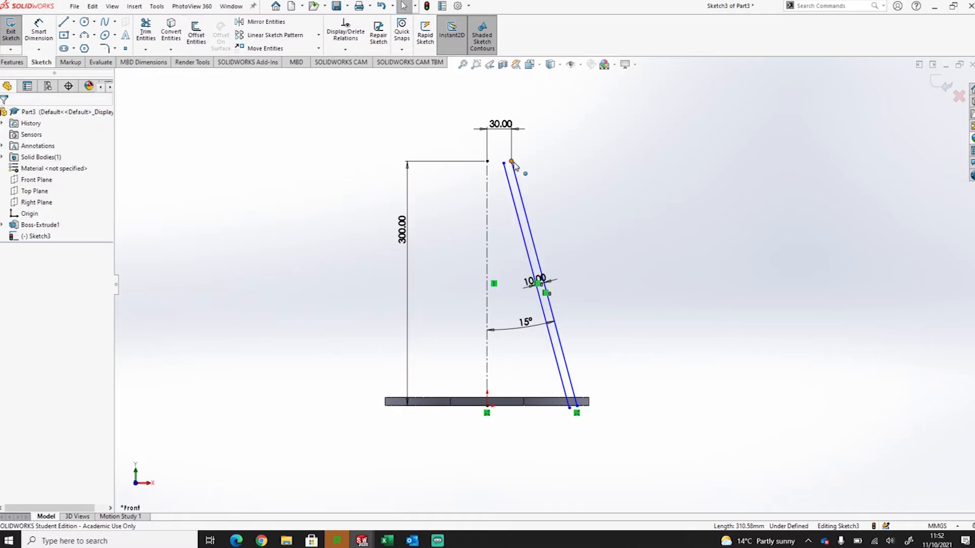
Step: Make the inner line's top end and the centreline's top end horizontal
click(511, 162)
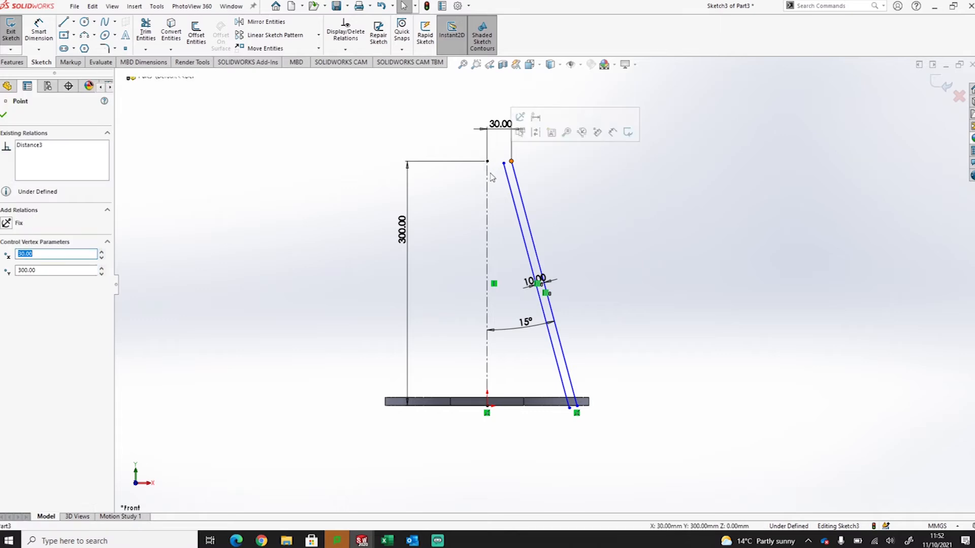
click(486, 162)
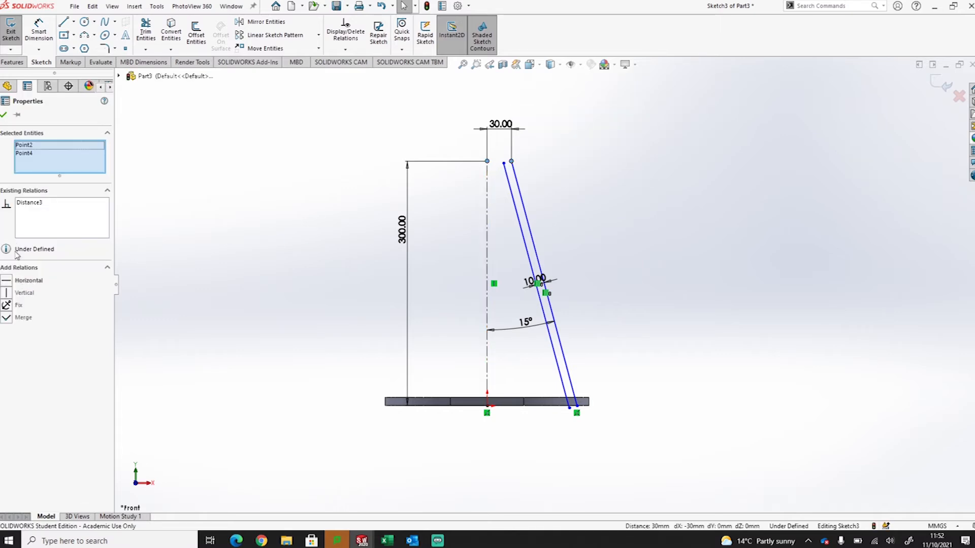
click(28, 280)
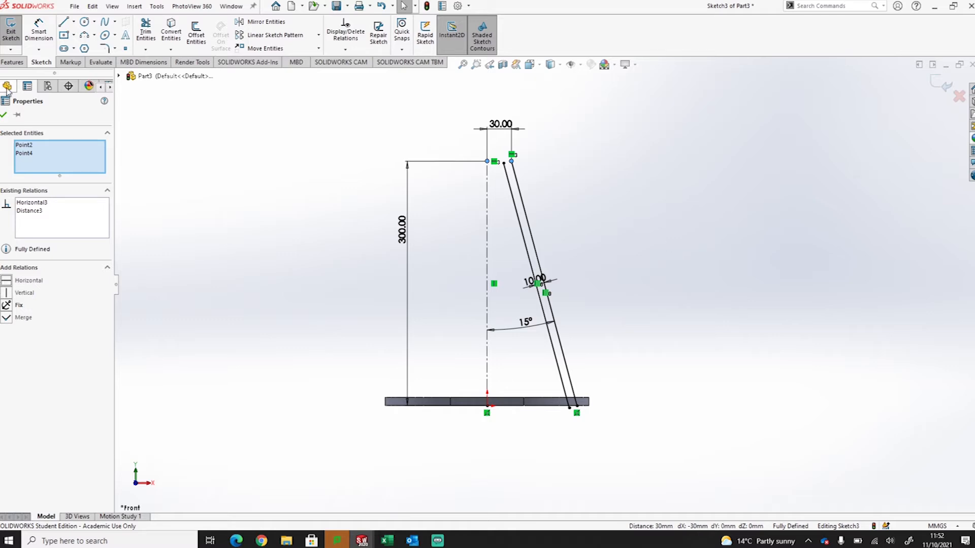
click(4, 115)
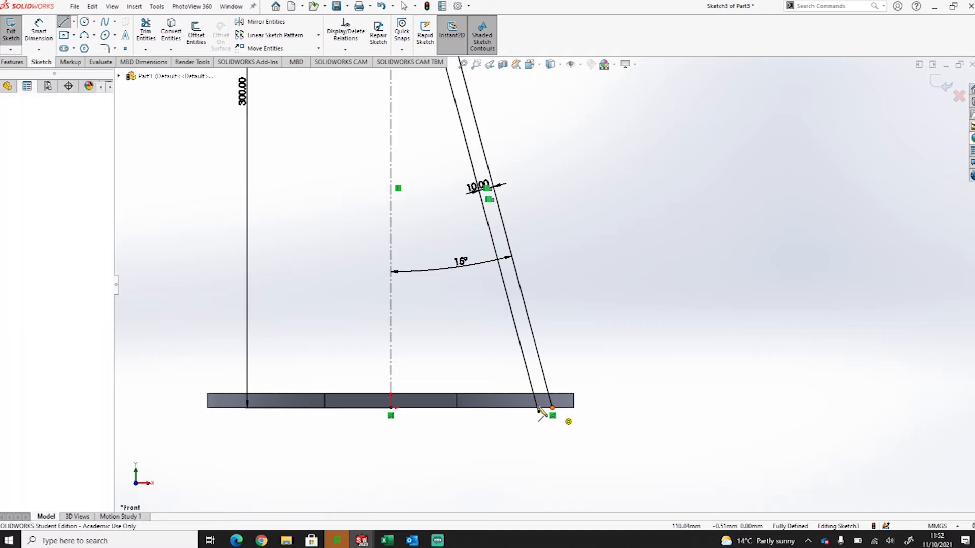
Step: Join the slanted lines' bottom ends and draw a top line across the wall
click(546, 410)
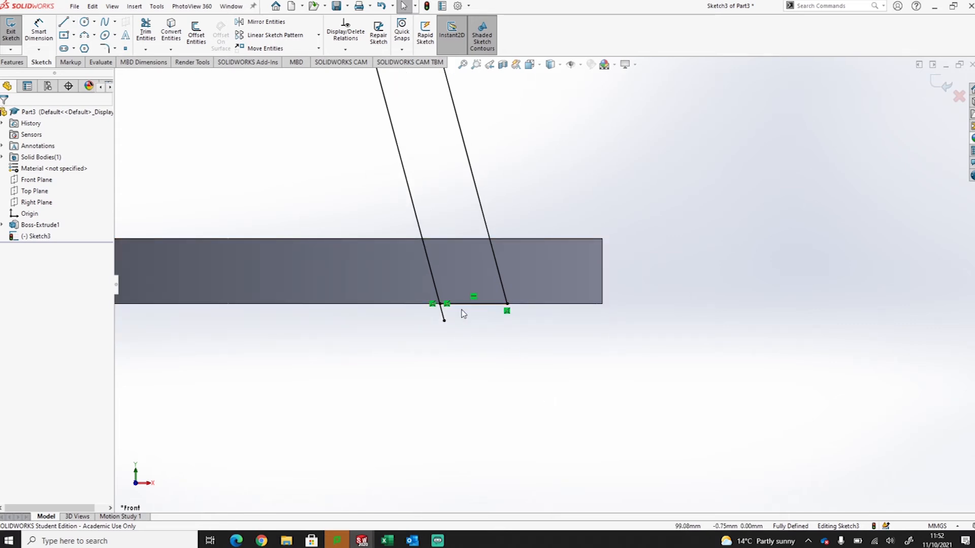
mouse_move(145, 29)
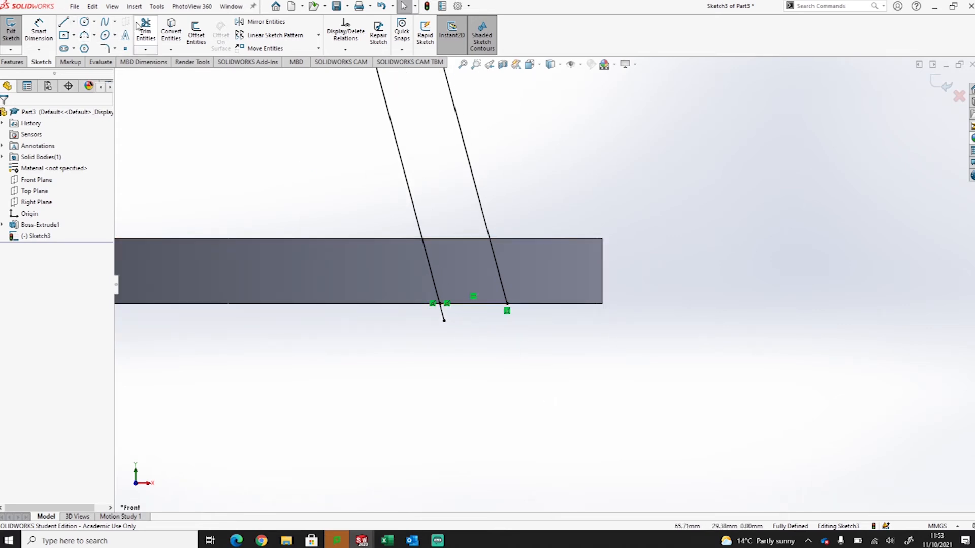
click(145, 32)
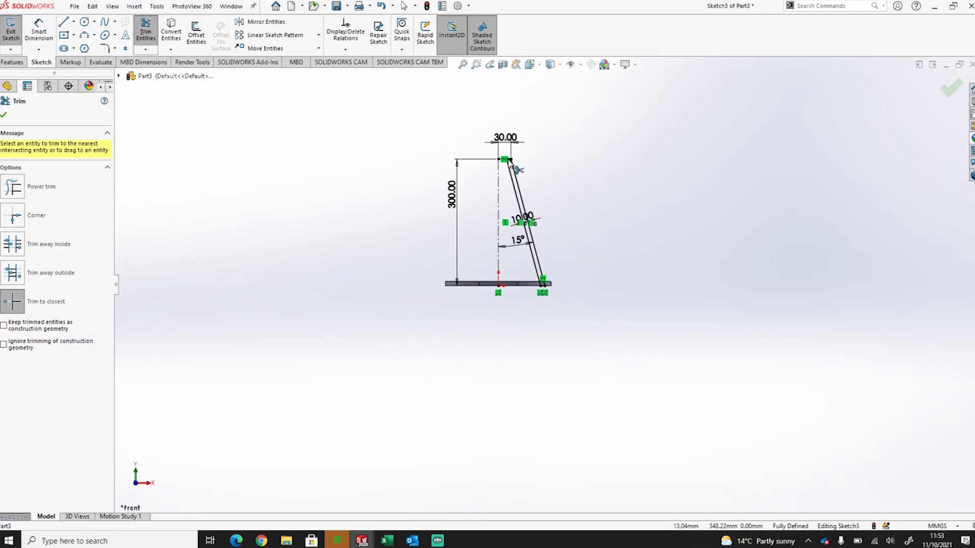
scroll(up, 3)
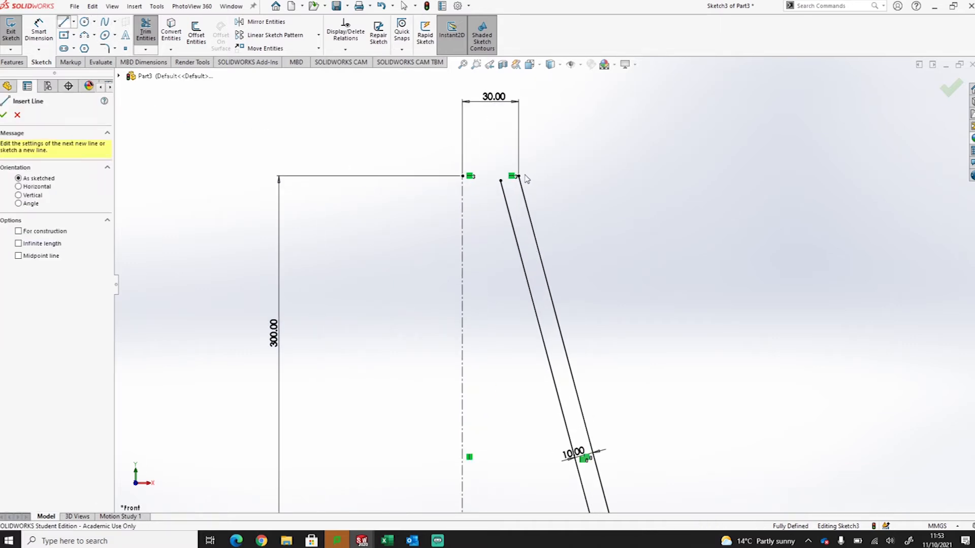
click(500, 181)
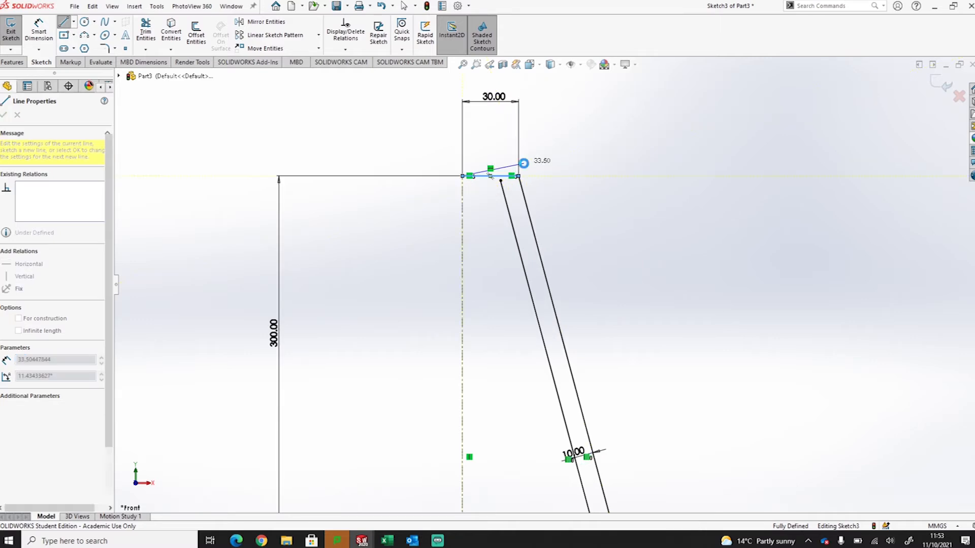
click(4, 115)
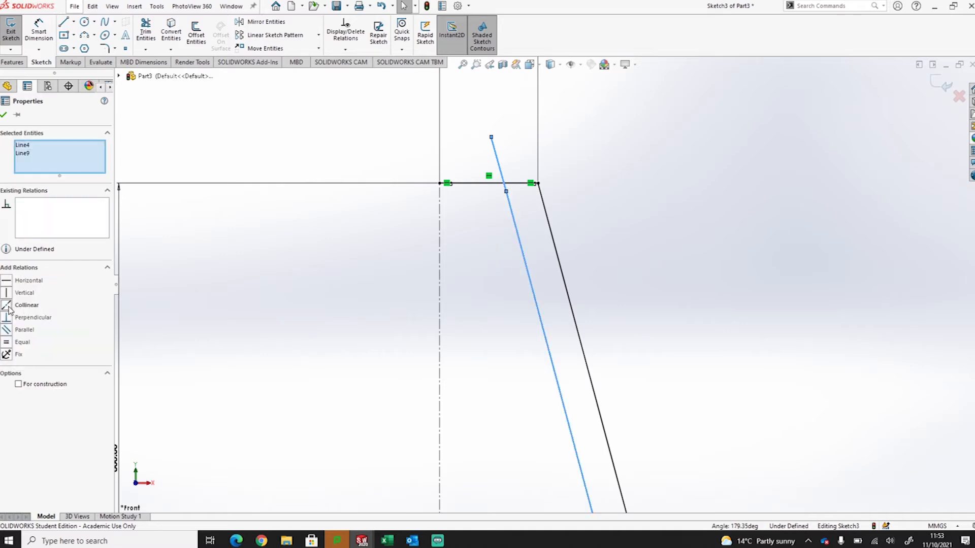
Step: Make the top lines collinear and trim away the leftover line pieces
click(7, 304)
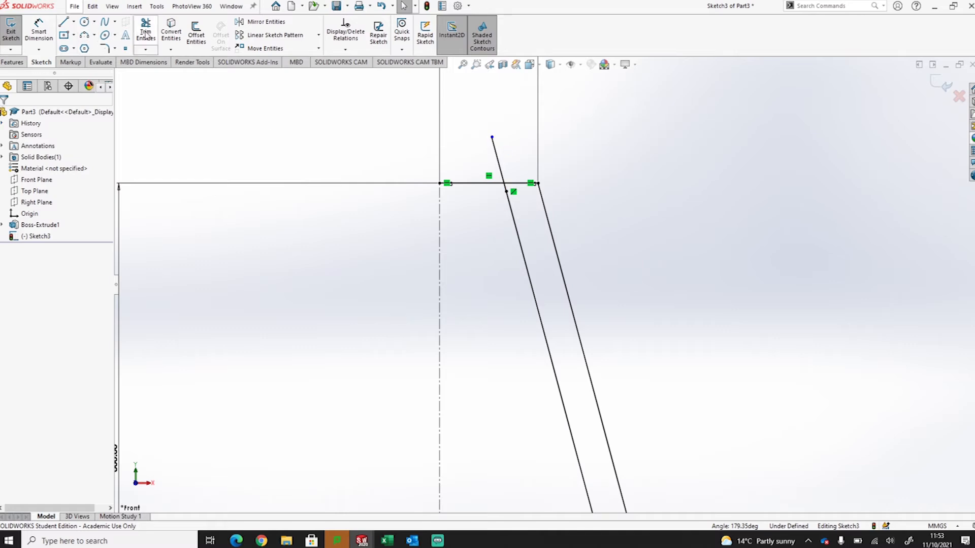
click(145, 32)
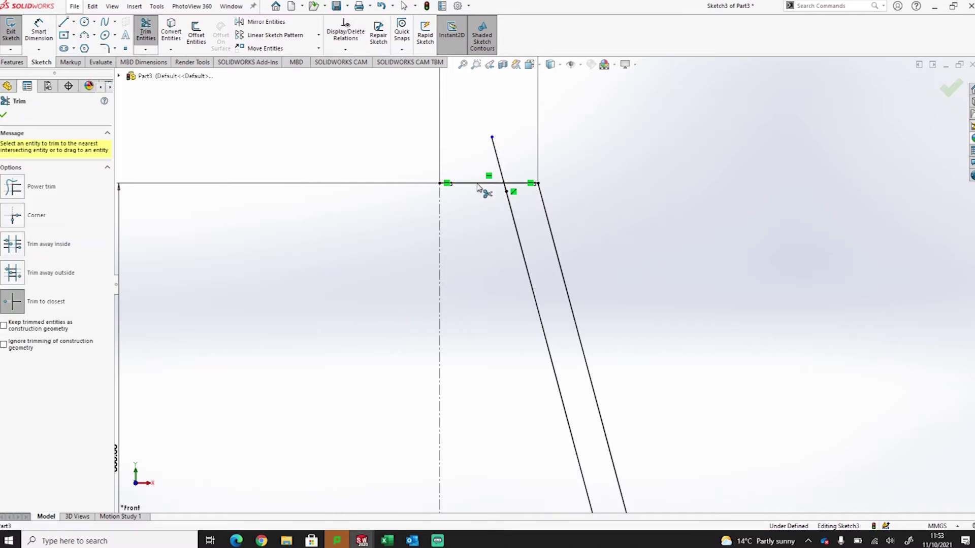
click(481, 184)
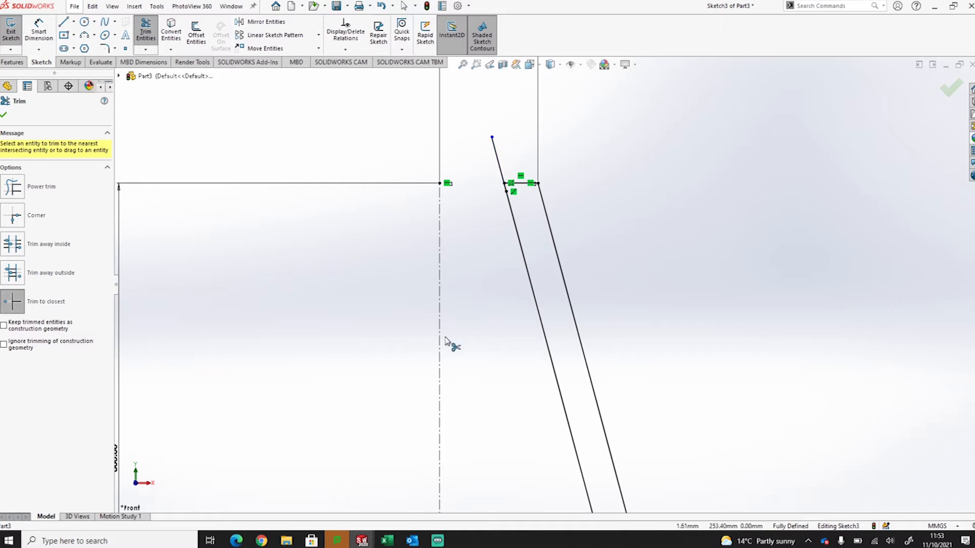
click(572, 380)
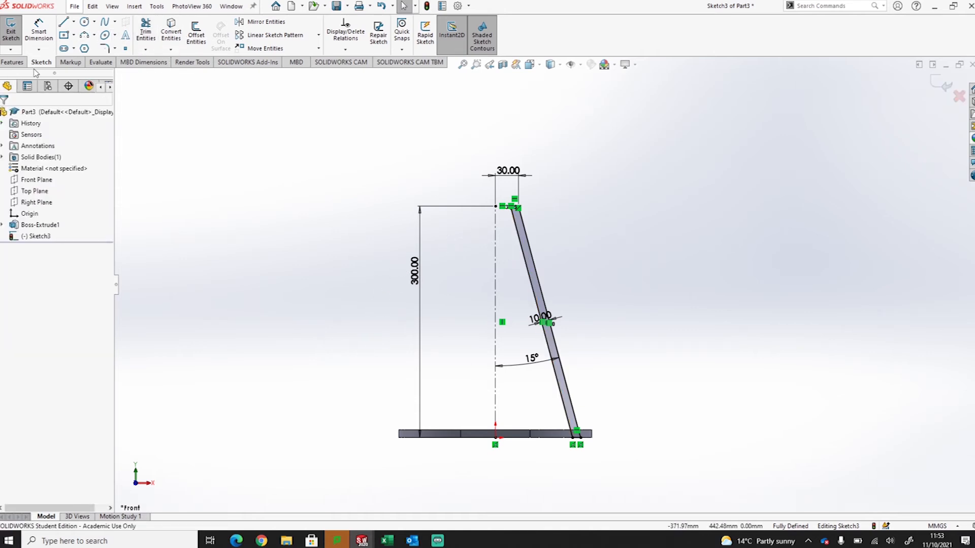
Step: Revolve the wall profile 30° about the centreline to form one slat
click(12, 62)
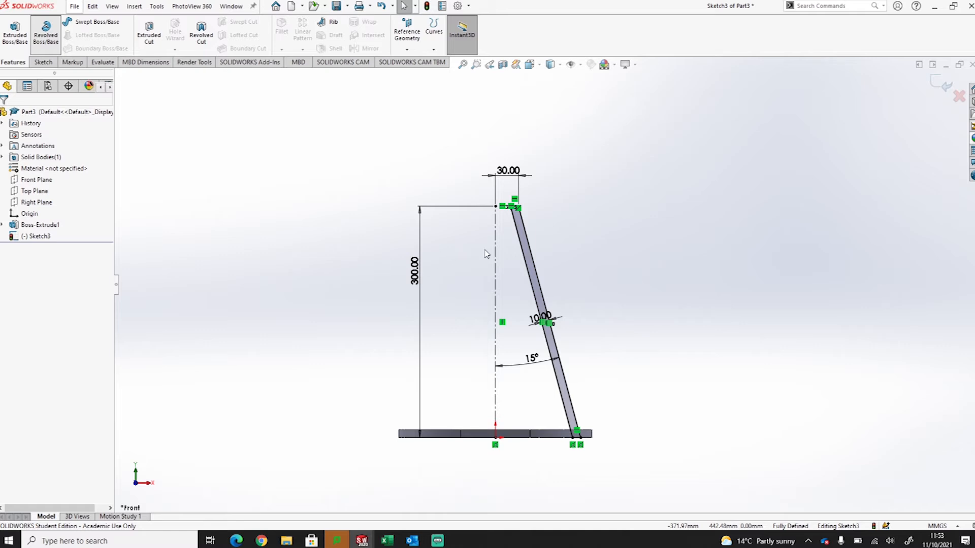
click(45, 32)
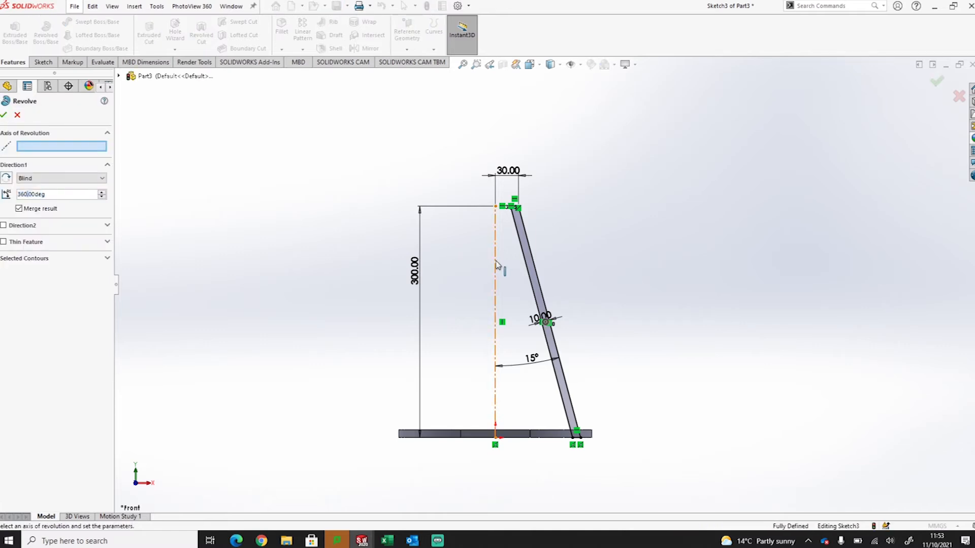
click(495, 280)
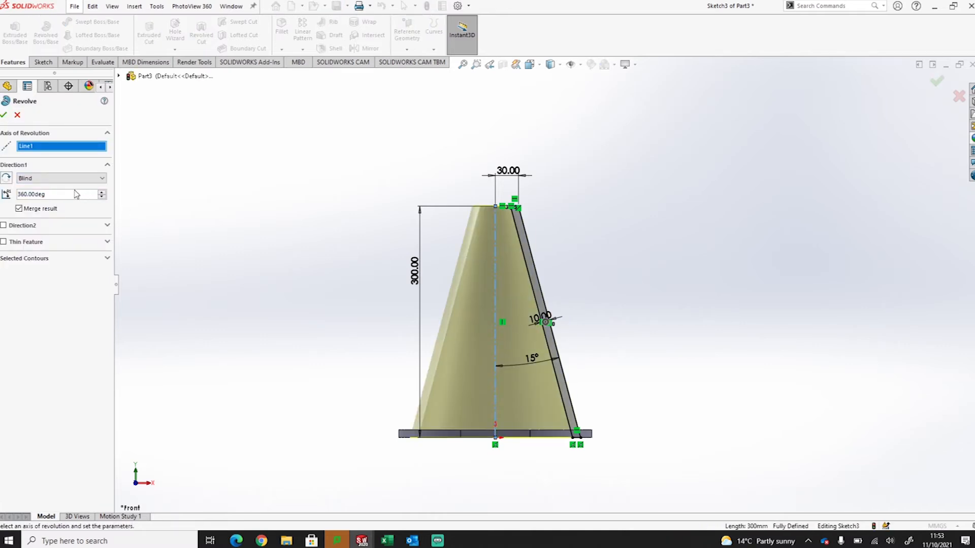
click(43, 194)
text(30)
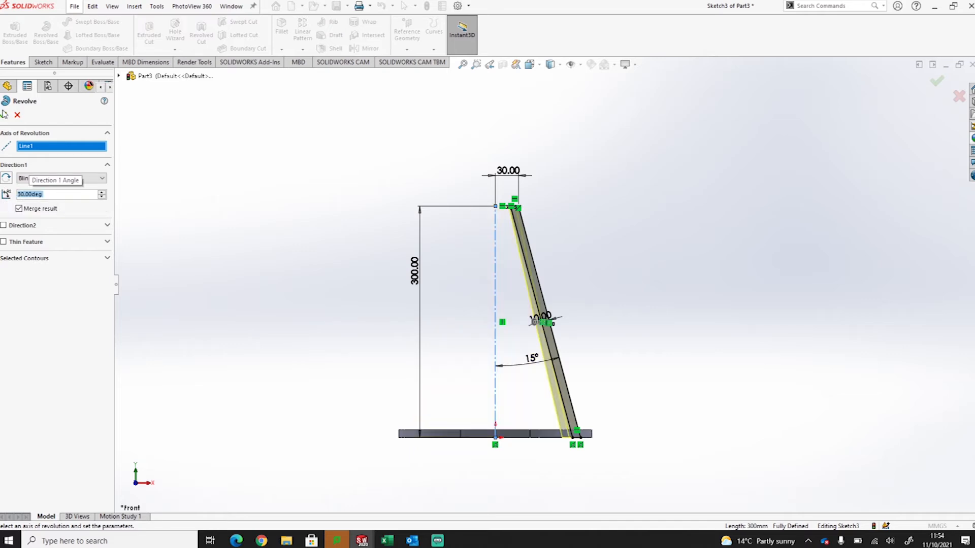
click(937, 82)
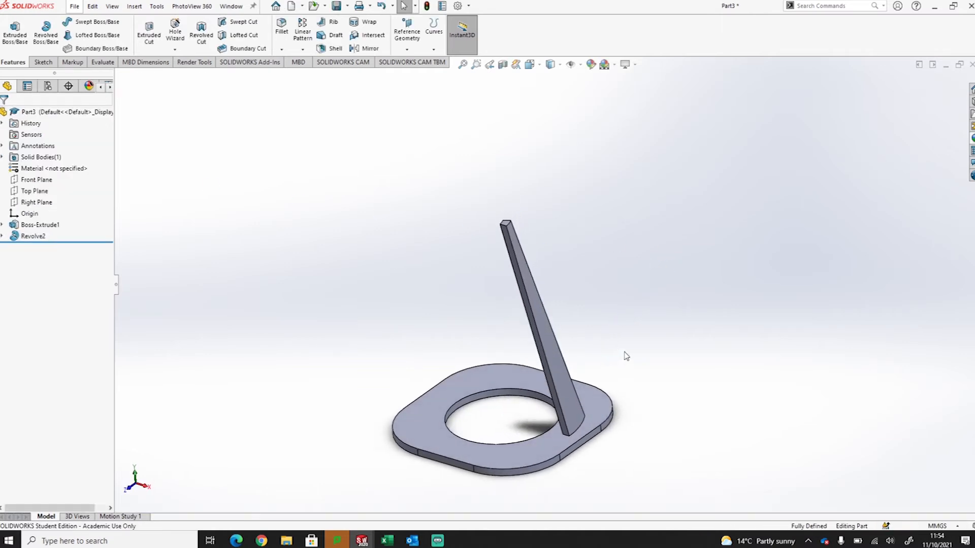
mouse_move(550, 339)
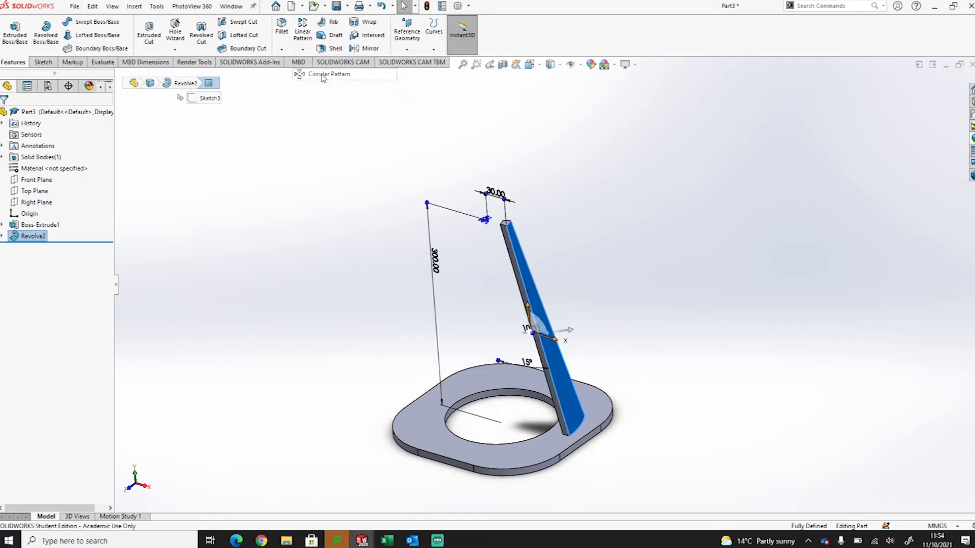
Step: Circular-pattern the slat to six equally spaced instances over 360°
click(328, 74)
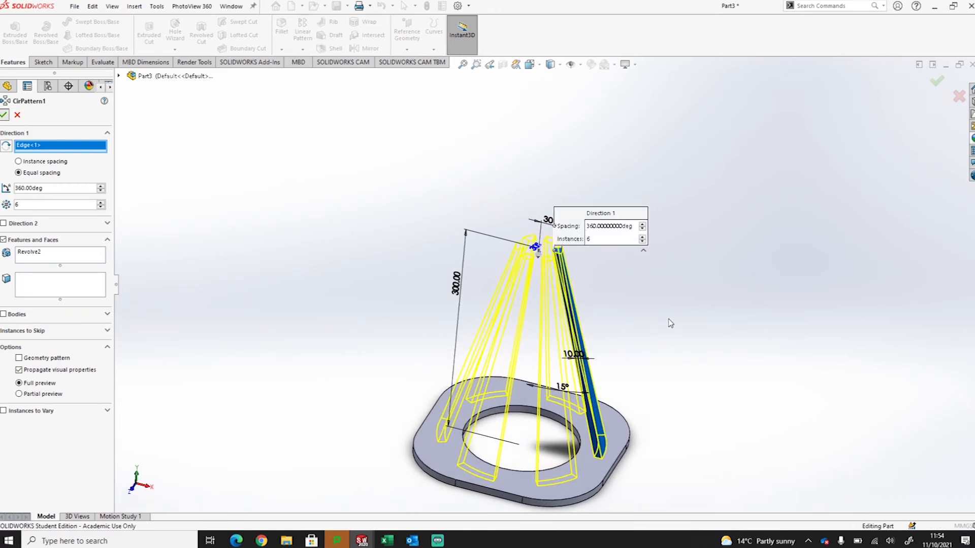
click(4, 115)
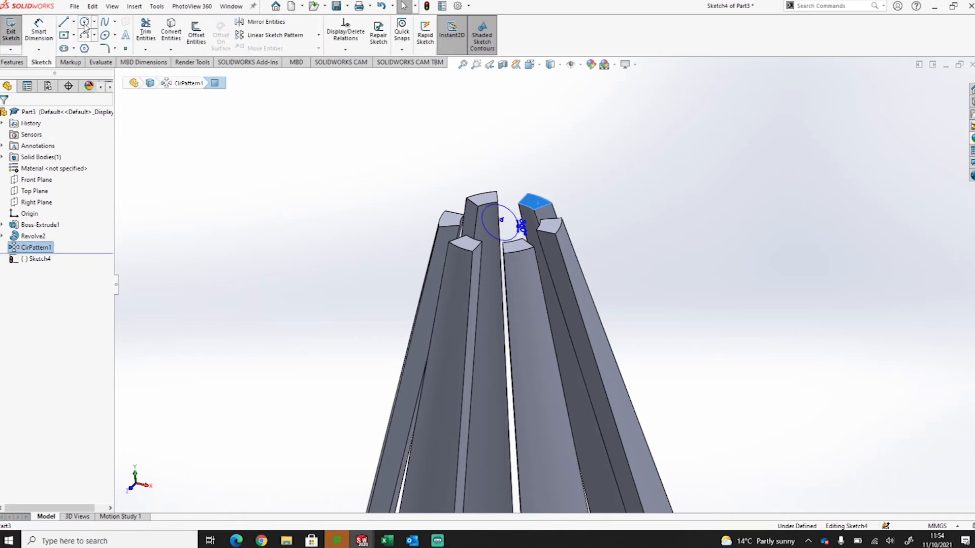
Step: Sketch a circle on the slat tops and start extruding it into a solid band
click(84, 21)
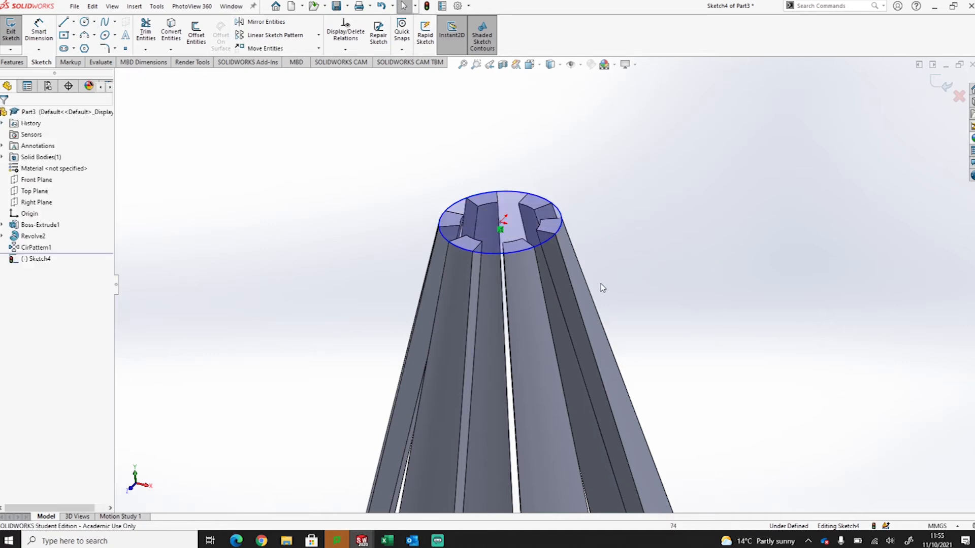
click(12, 62)
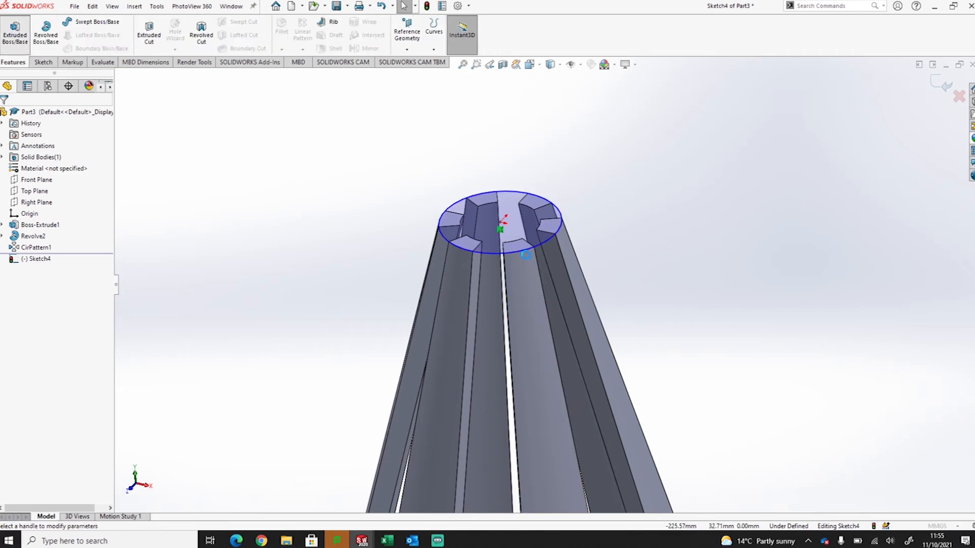
click(15, 32)
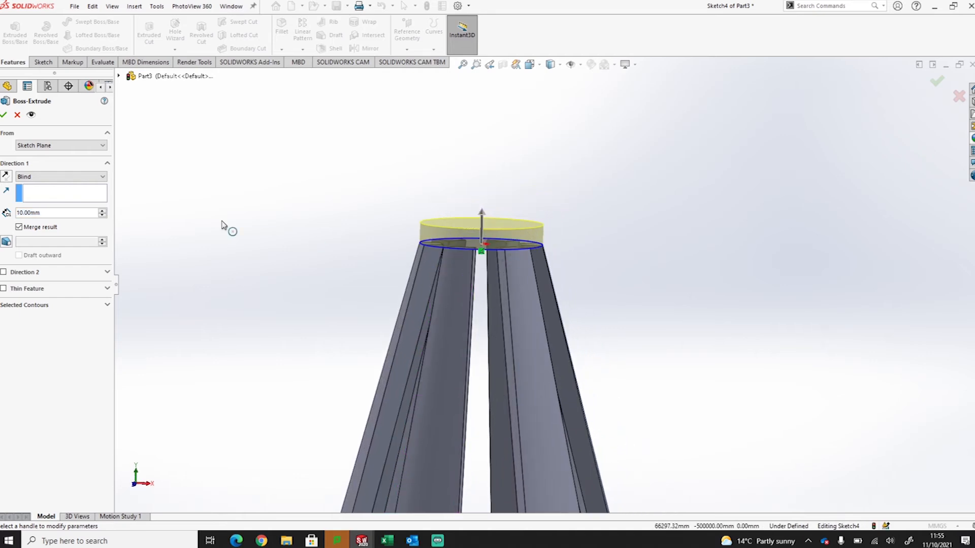
Step: Make the band 10 mm with a 15° outward draft and select the cone's flat top face
click(6, 177)
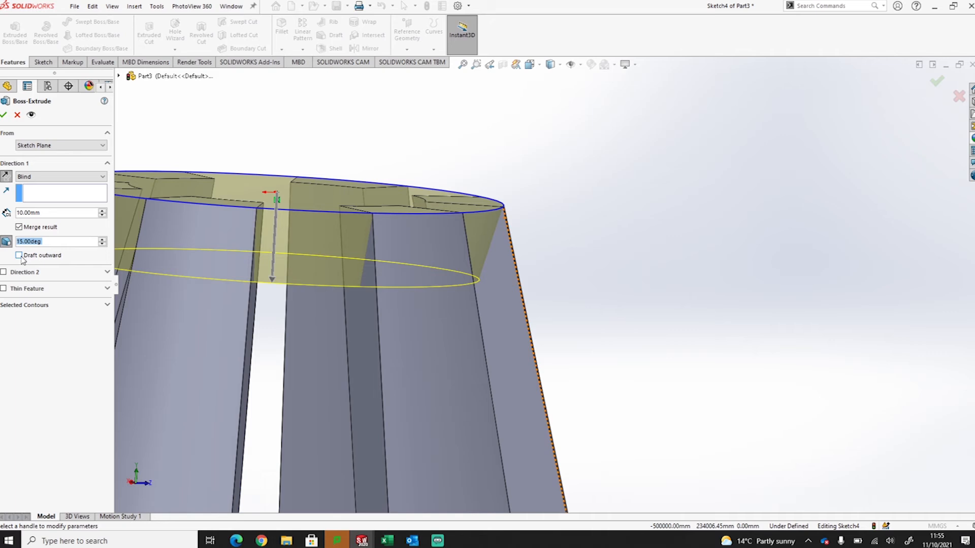
click(19, 254)
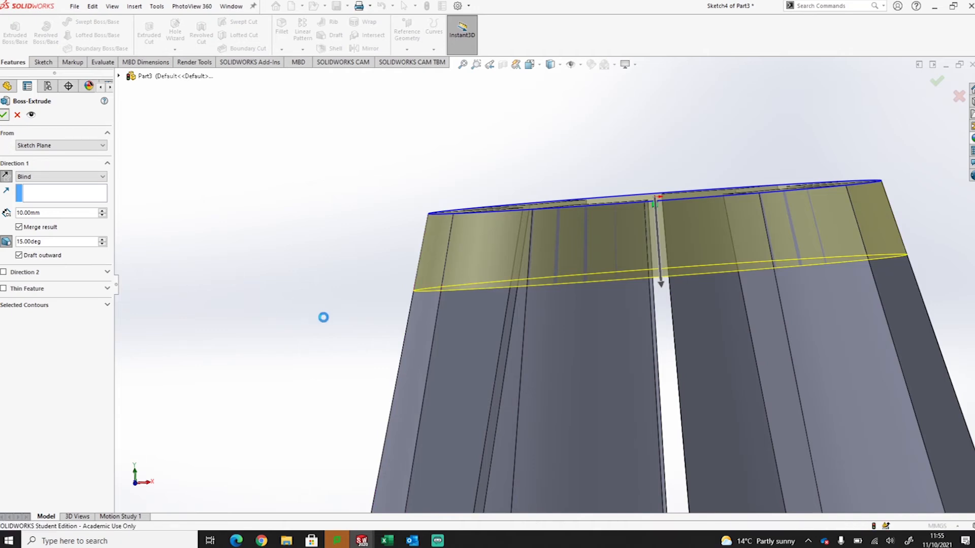
click(5, 115)
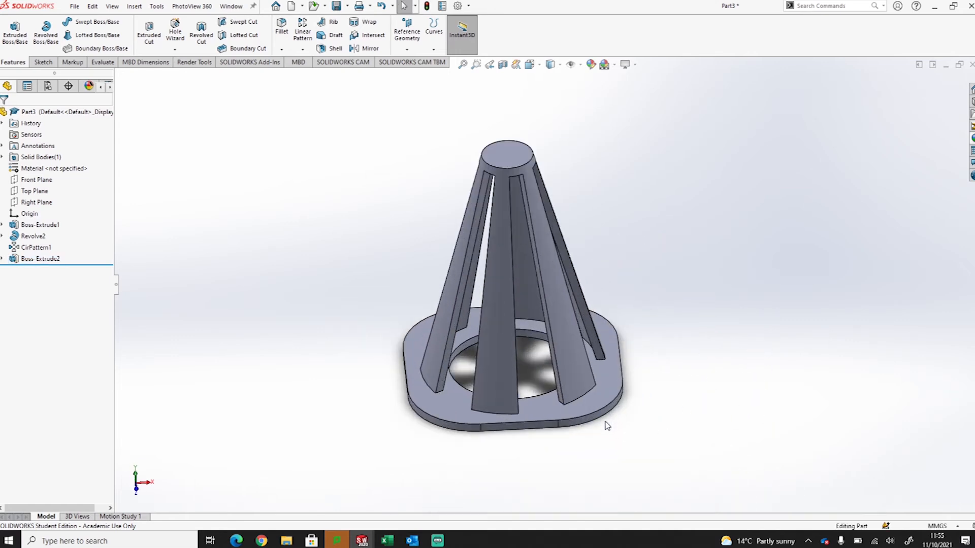
click(522, 184)
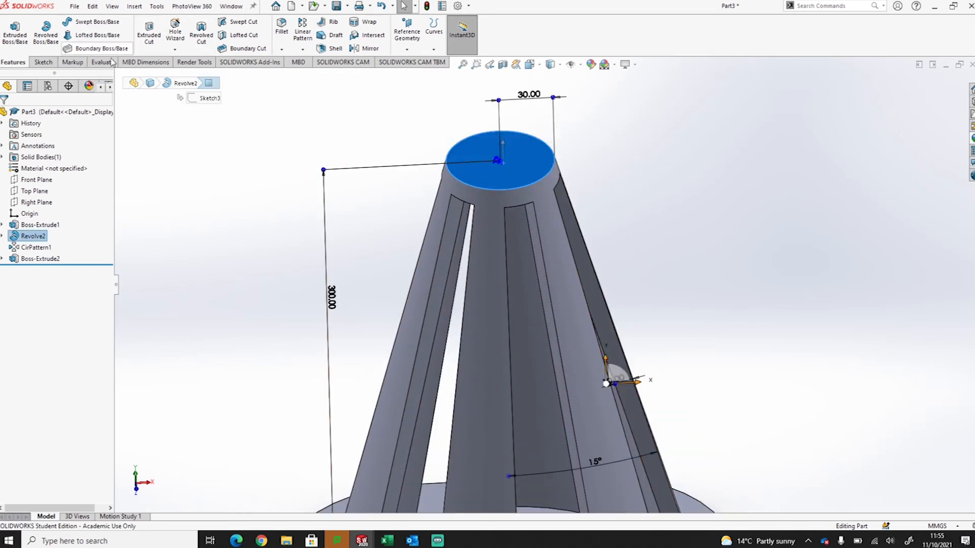
Step: Sketch a 30 mm diameter circle on the top face of the cap
click(41, 62)
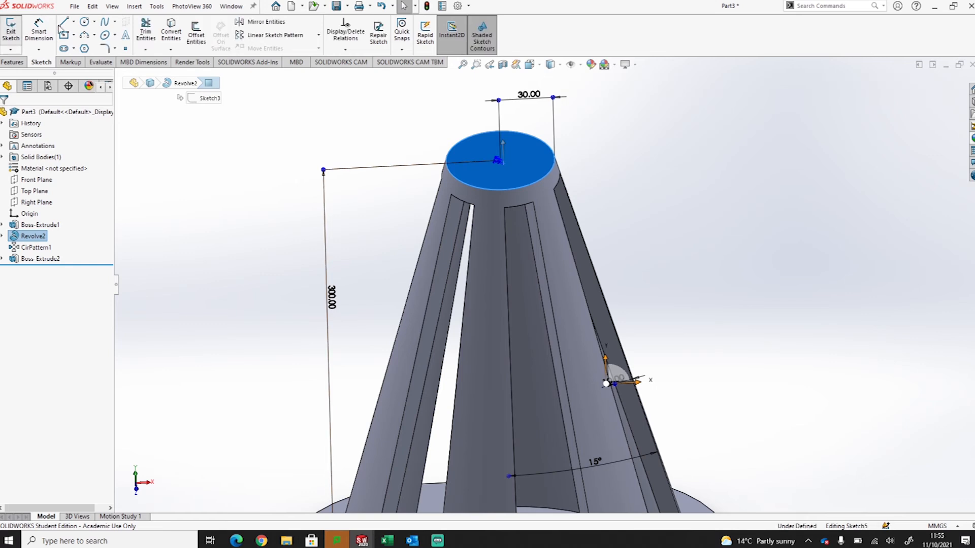
click(63, 20)
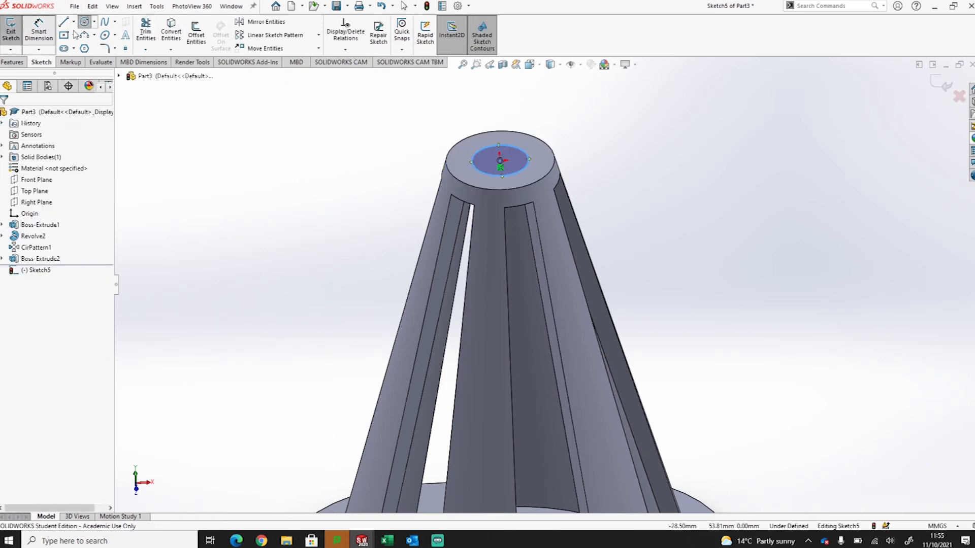
click(499, 174)
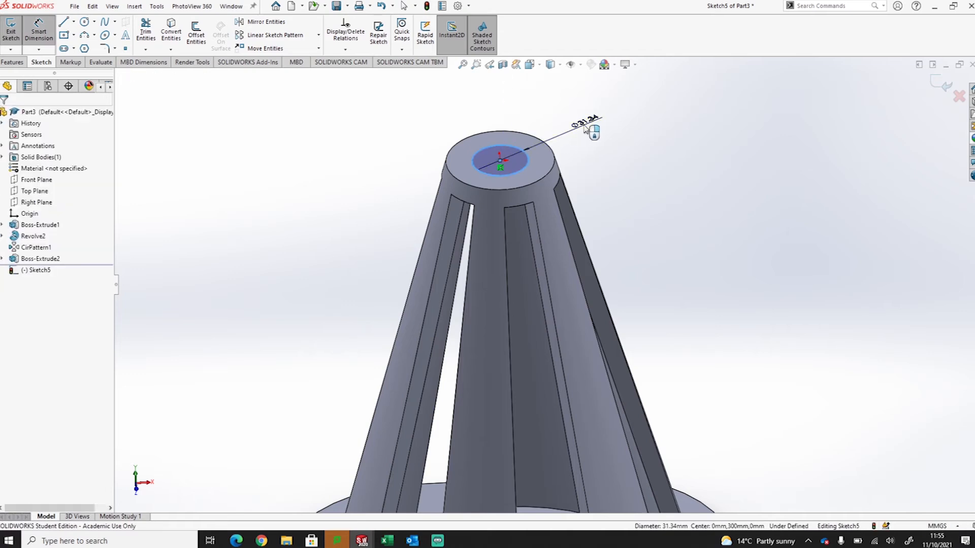
click(591, 131)
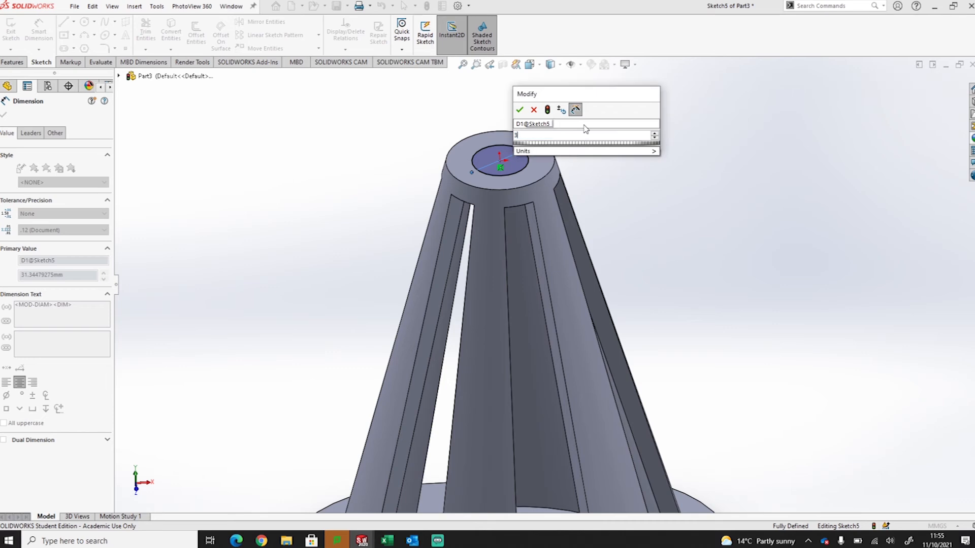
click(520, 109)
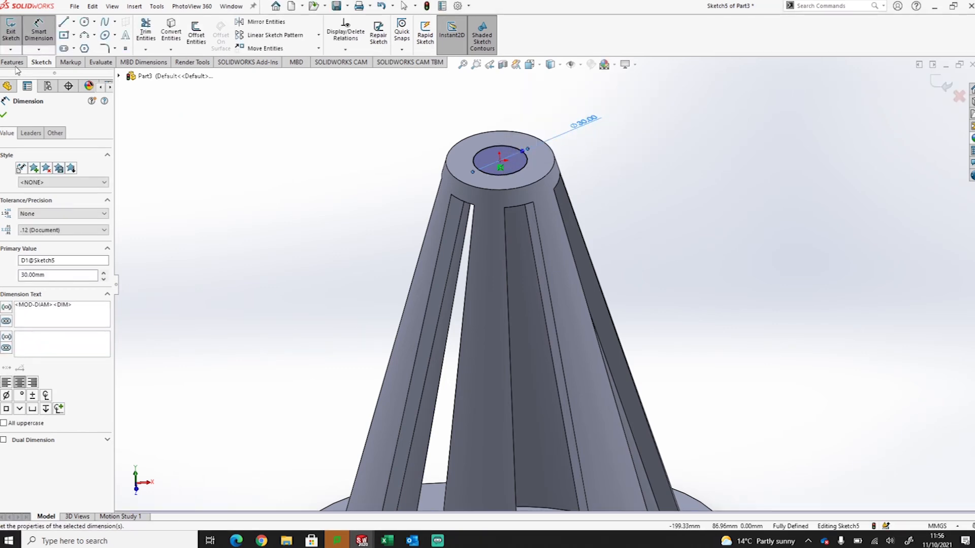
Step: Cut the circle 10 mm into the top cap as a hole
click(12, 62)
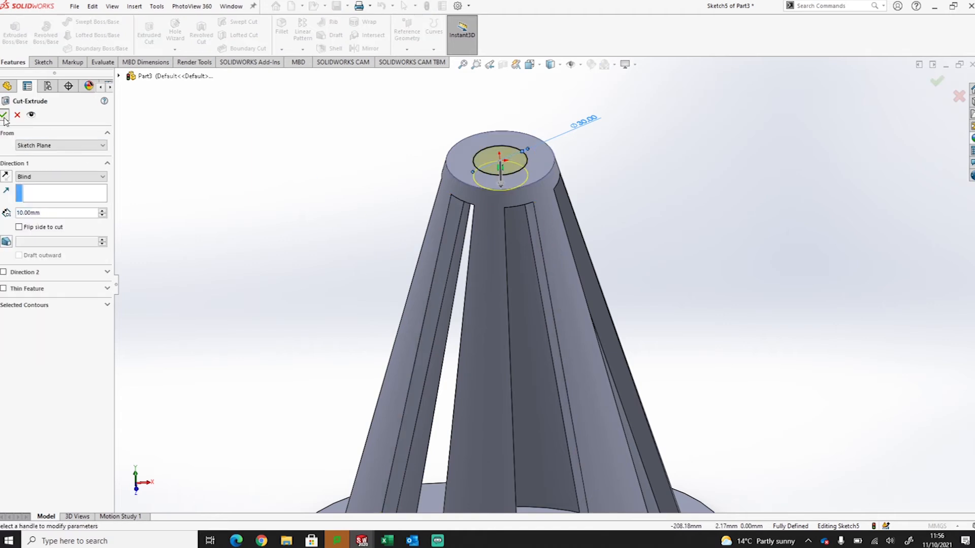
click(4, 115)
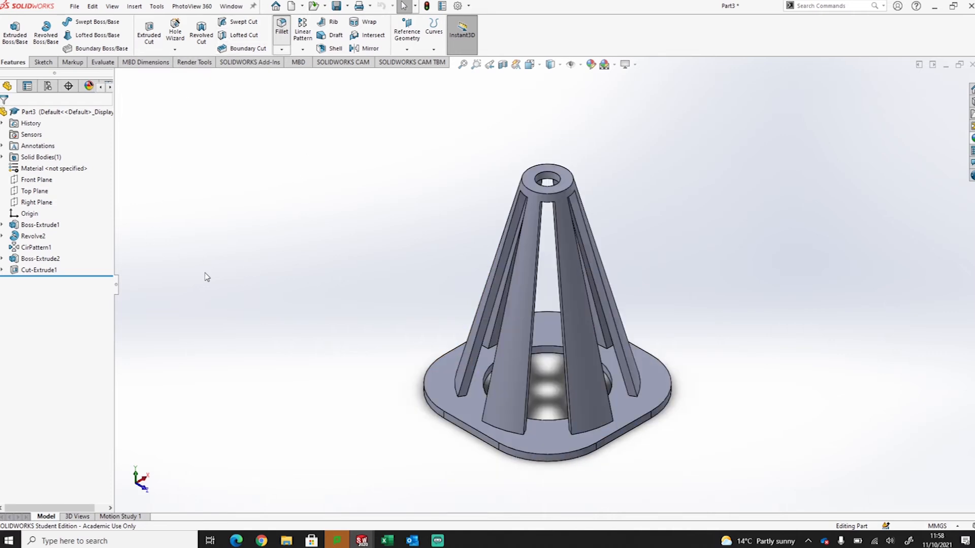
click(281, 29)
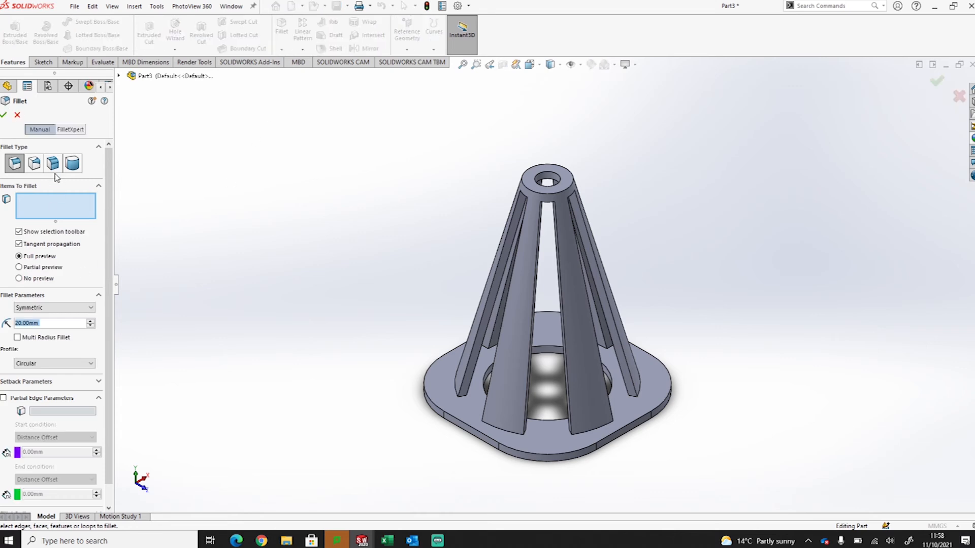
mouse_move(180, 377)
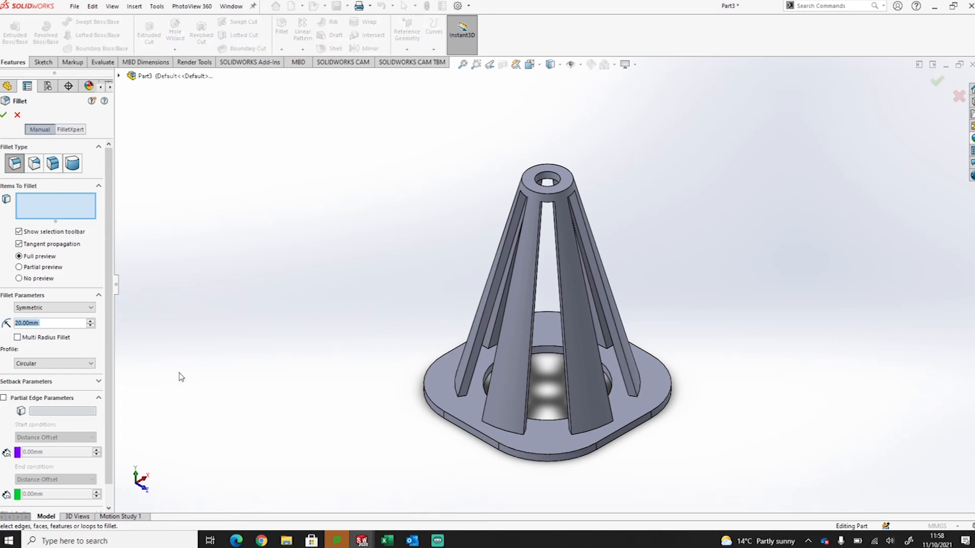
Step: Add the slat base edges and their connected edges to the 20 mm fillet
scroll(up, 3)
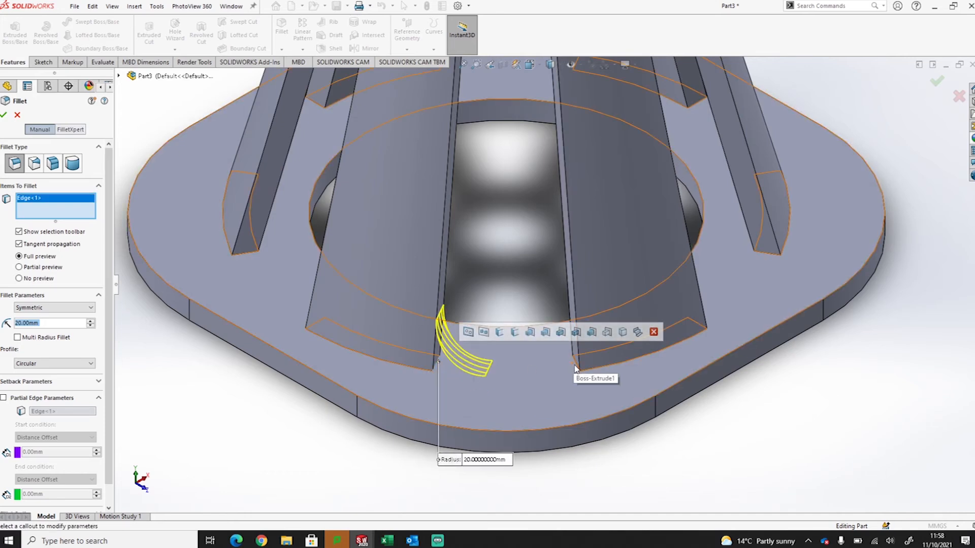
click(571, 367)
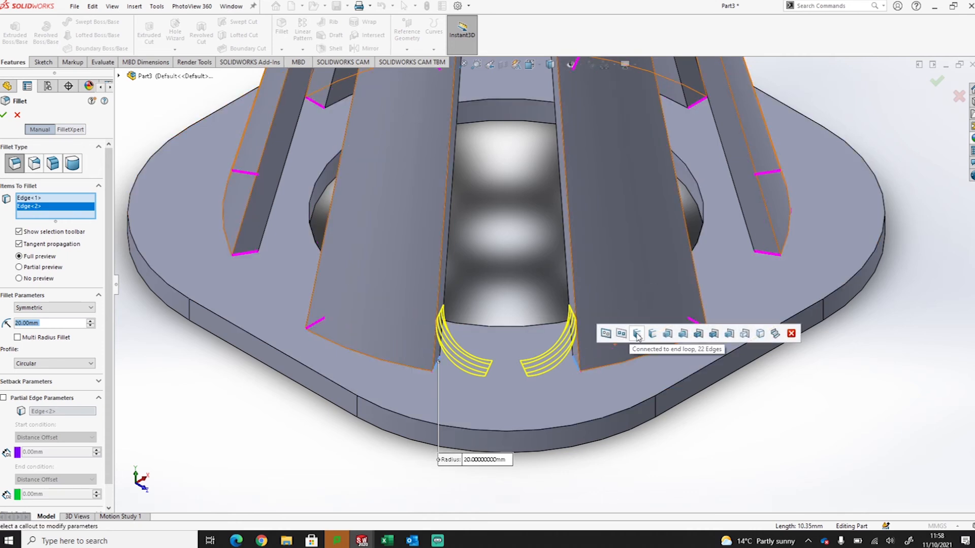
click(635, 333)
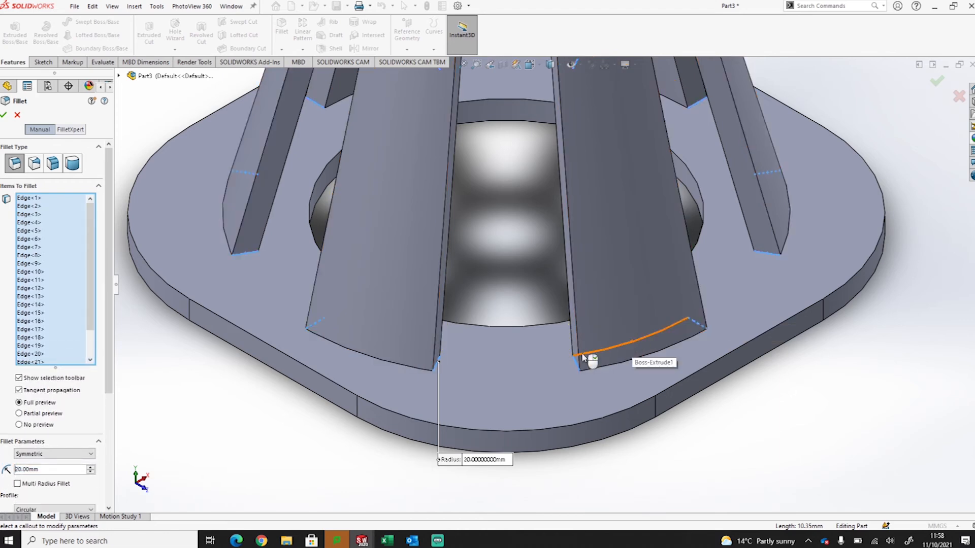
click(591, 358)
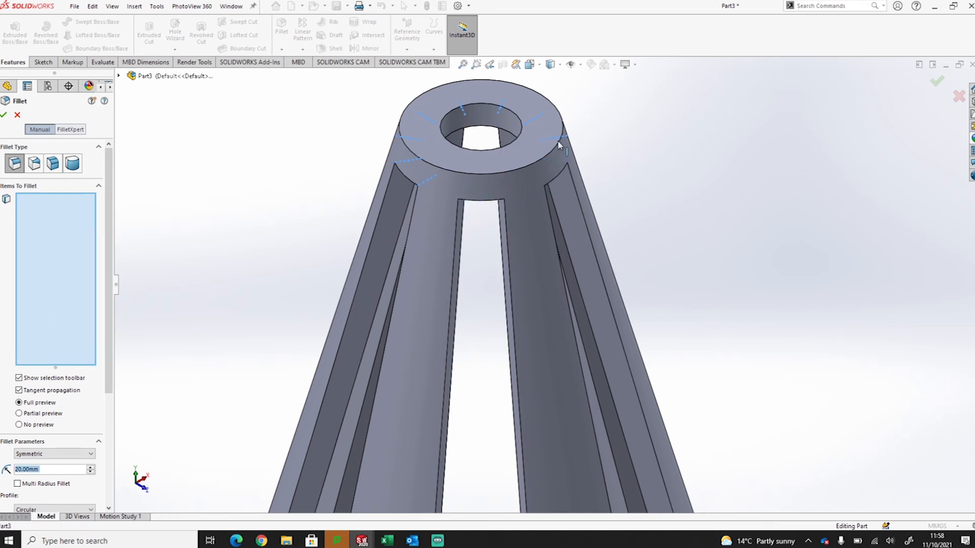
Step: Add the top cap outer edges, an edge beside the hole and a slot edge to the fillet
click(561, 144)
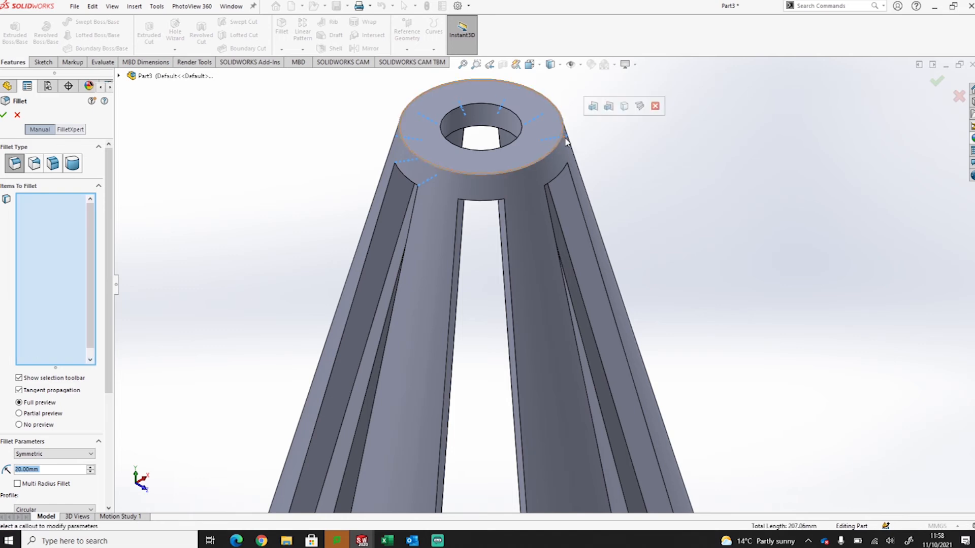
click(559, 140)
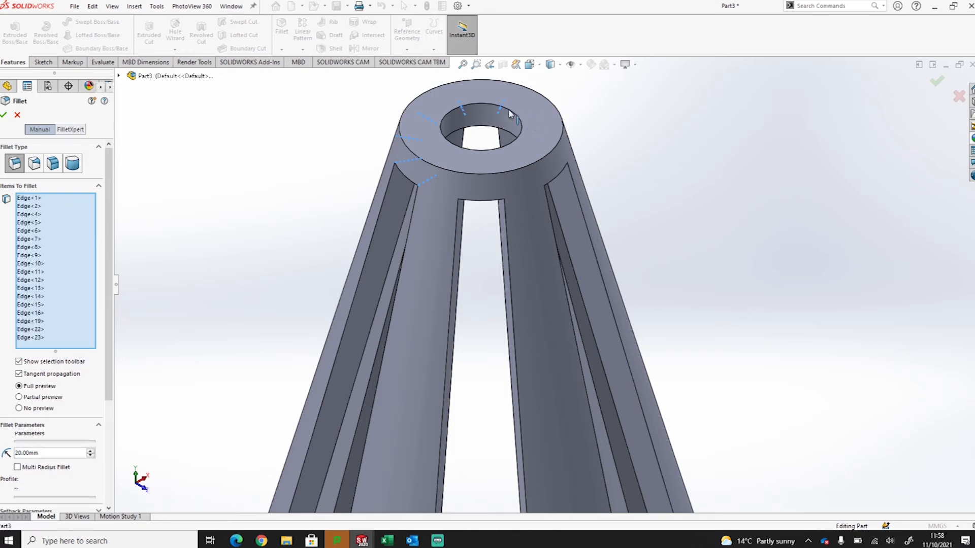
click(457, 123)
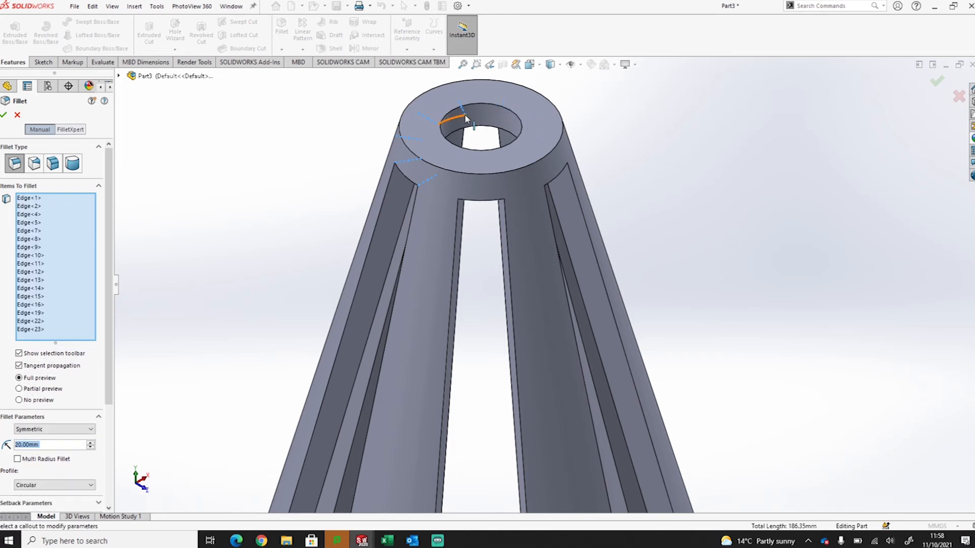
click(447, 123)
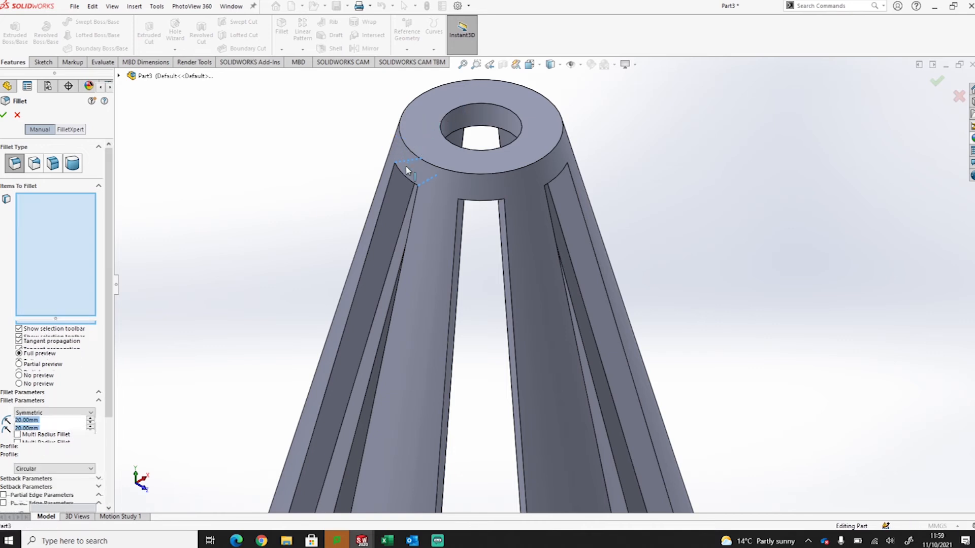
click(410, 180)
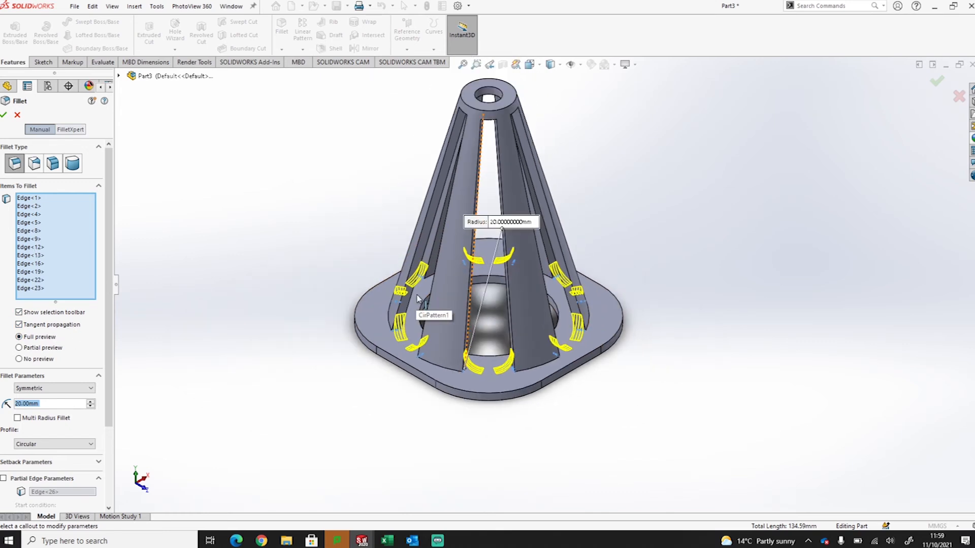
mouse_move(4, 114)
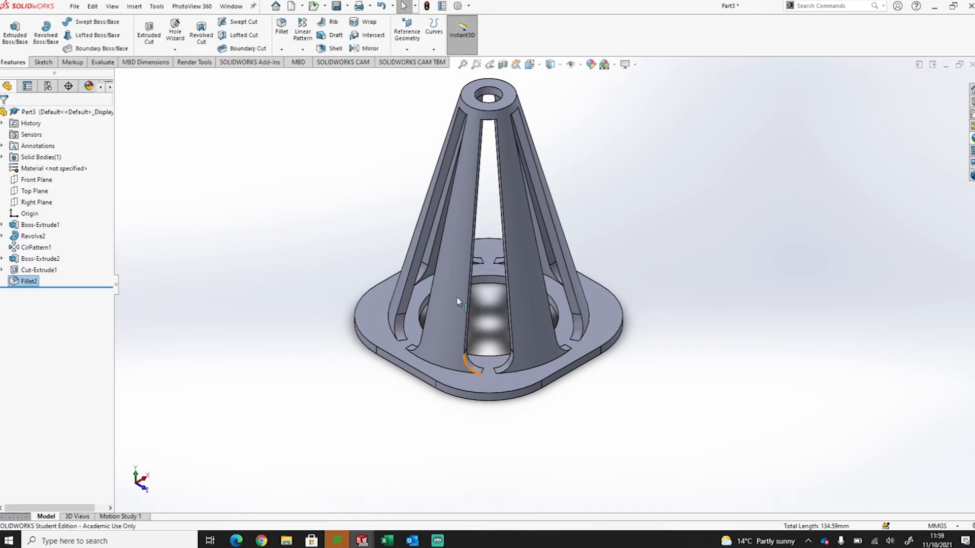
Step: Select the connected loop of ten slot edges below the top cap for the 5 mm fillet
scroll(up, 3)
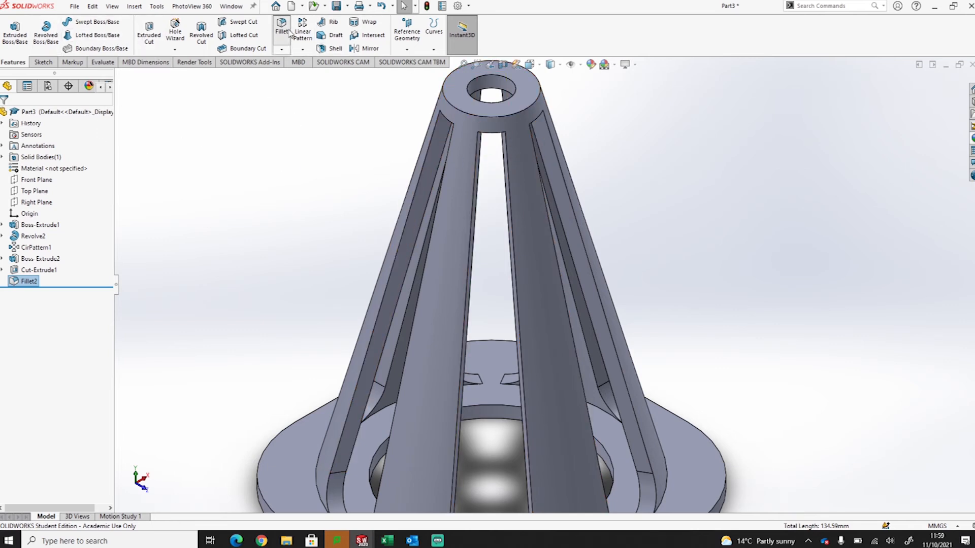
mouse_move(392, 231)
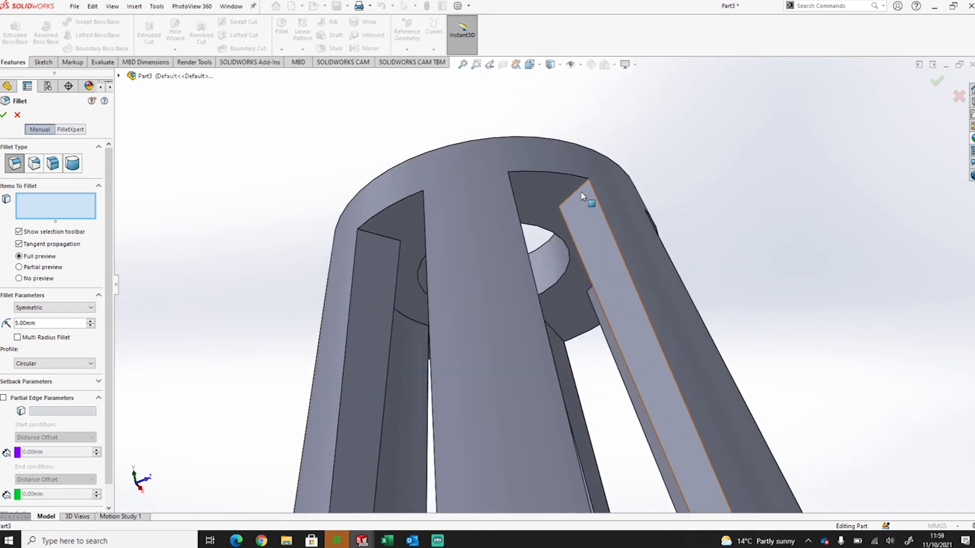
click(584, 184)
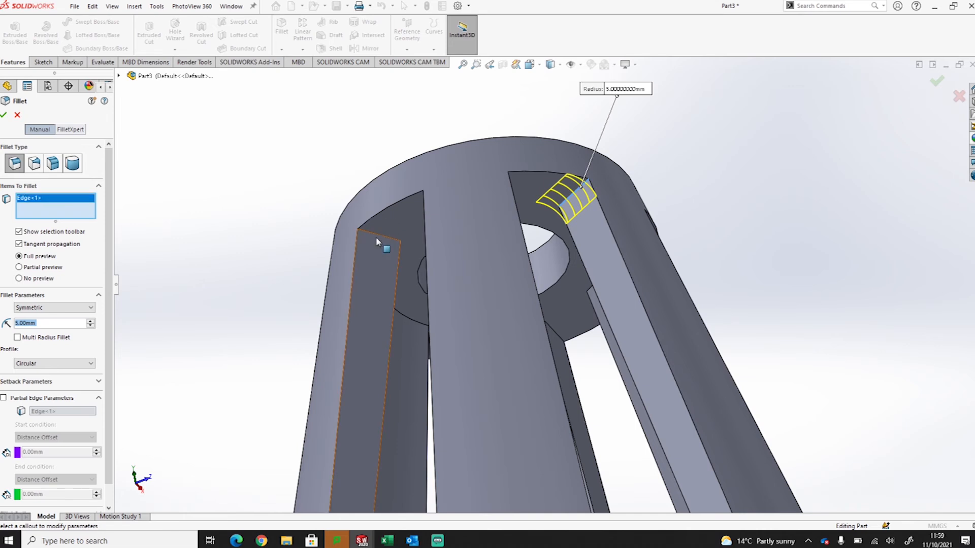
click(380, 241)
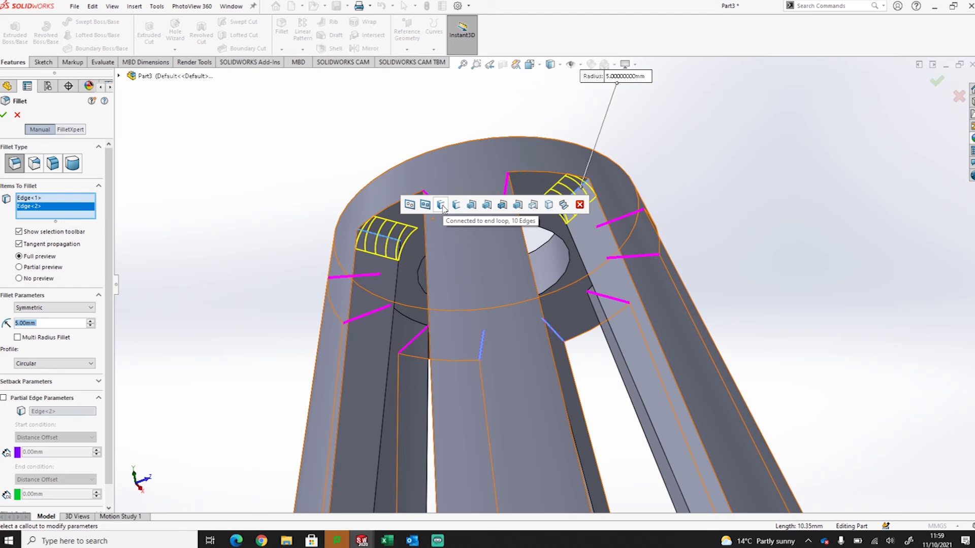
click(440, 205)
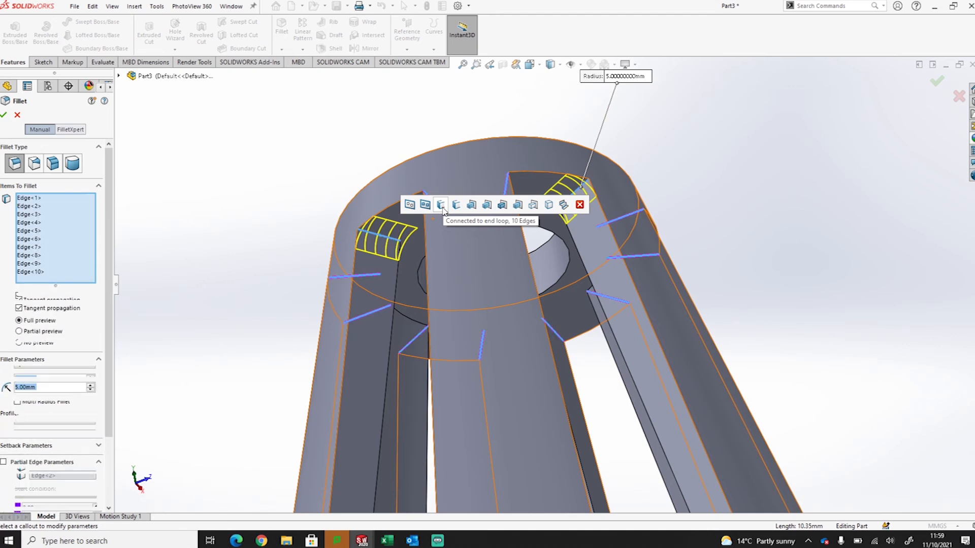
click(440, 204)
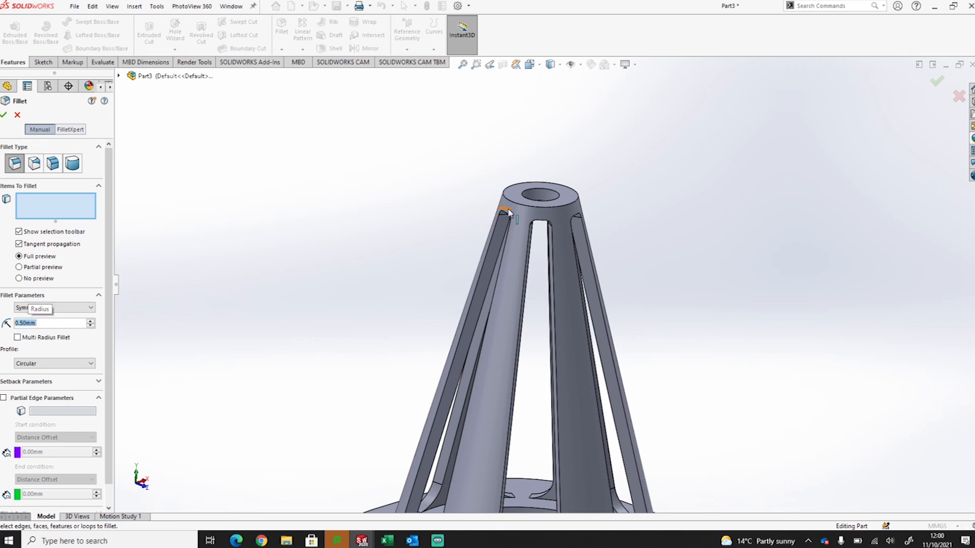
Step: Add a top cap edge and the base's top face to the 5 mm fillet
click(504, 206)
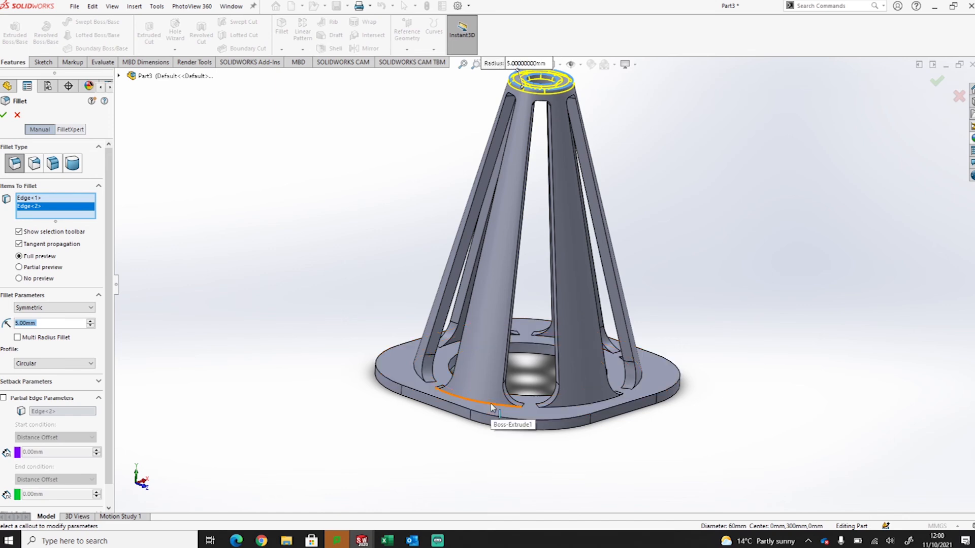
click(510, 410)
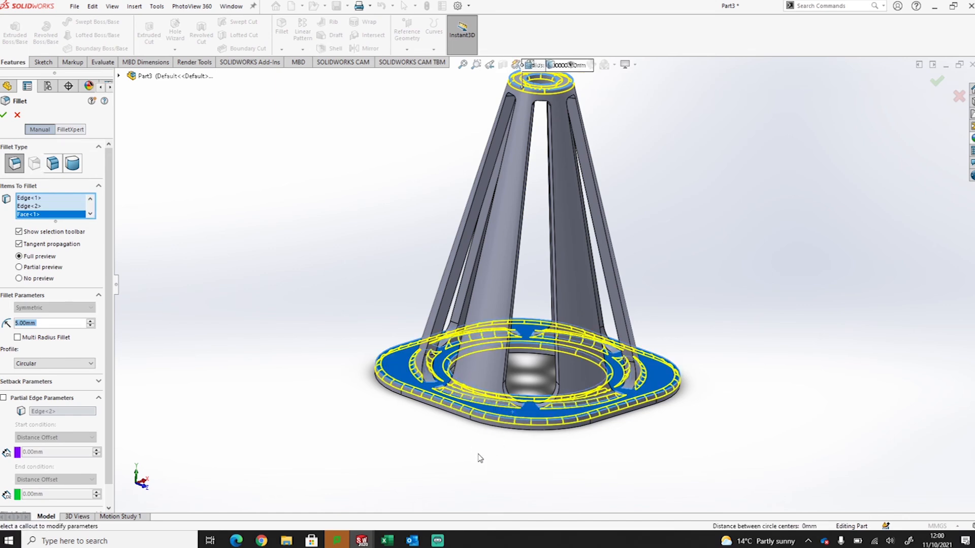
mouse_move(161, 232)
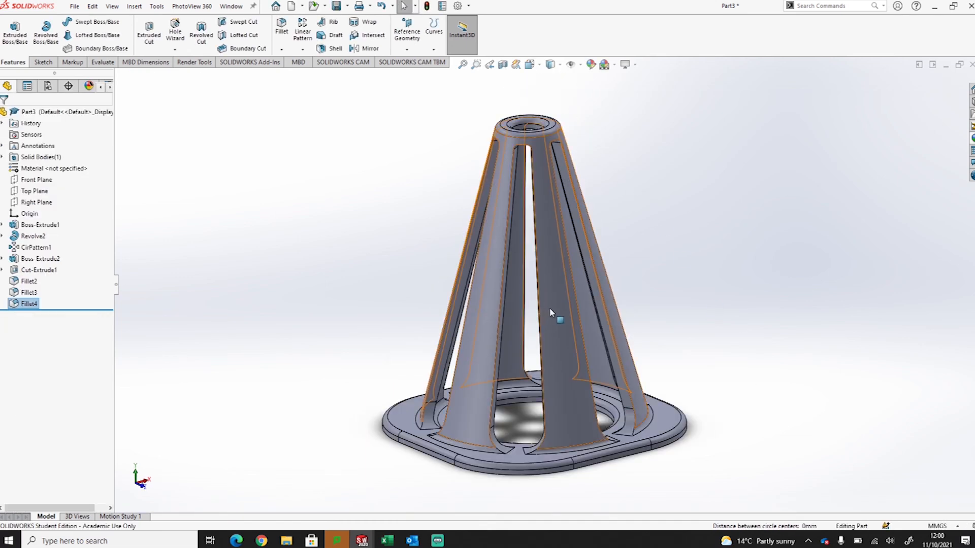
Step: Start editing the appearance of the whole cone part
right_click(550, 311)
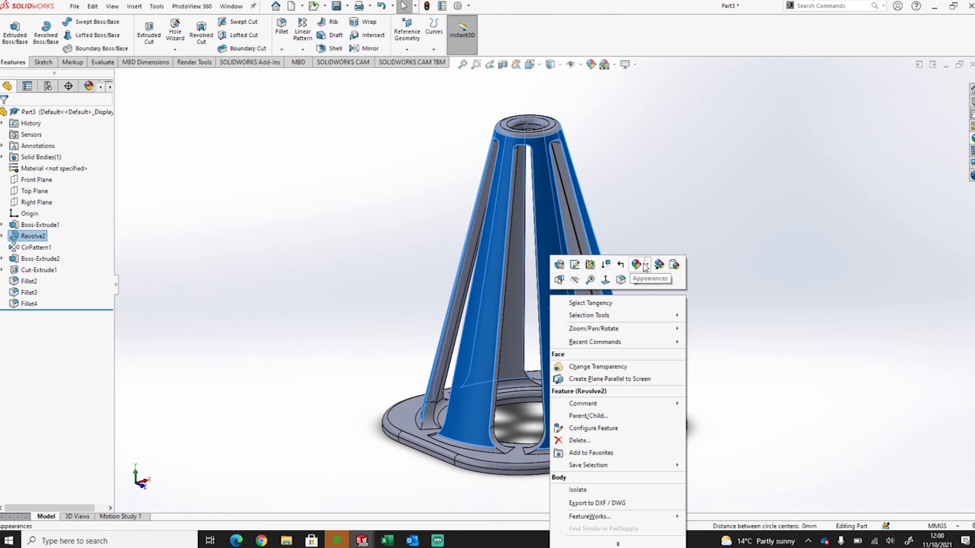
click(645, 265)
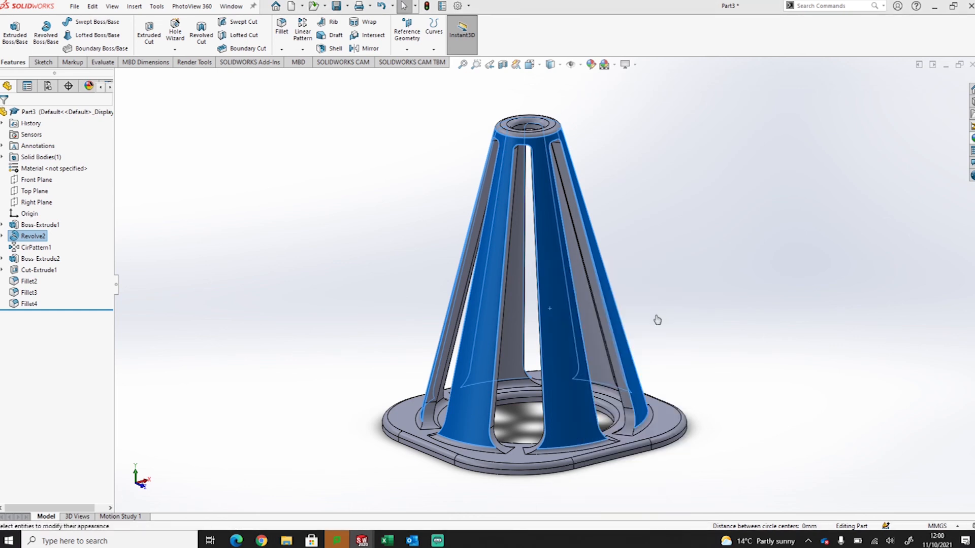
click(549, 64)
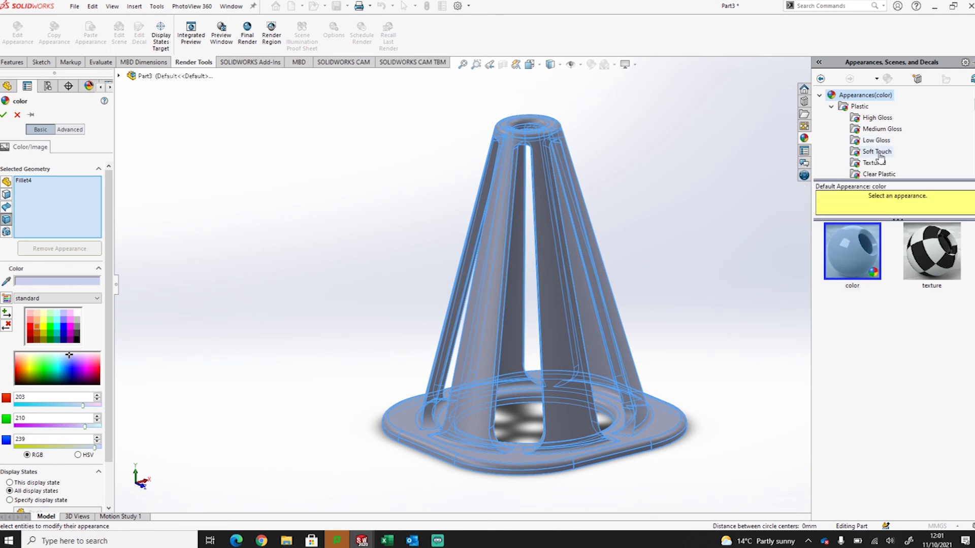
mouse_move(877, 154)
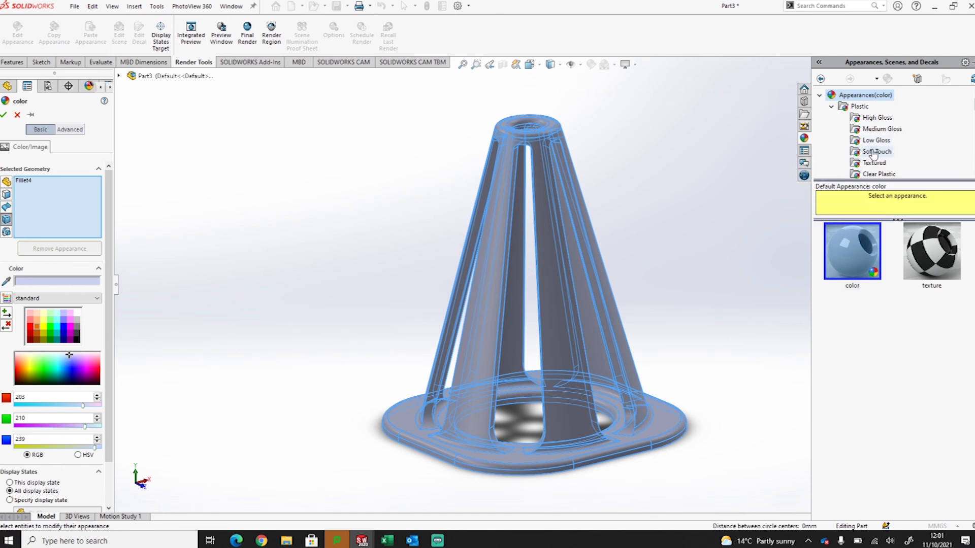
Step: Apply a soft touch plastic finish and set its colour to orange
click(876, 151)
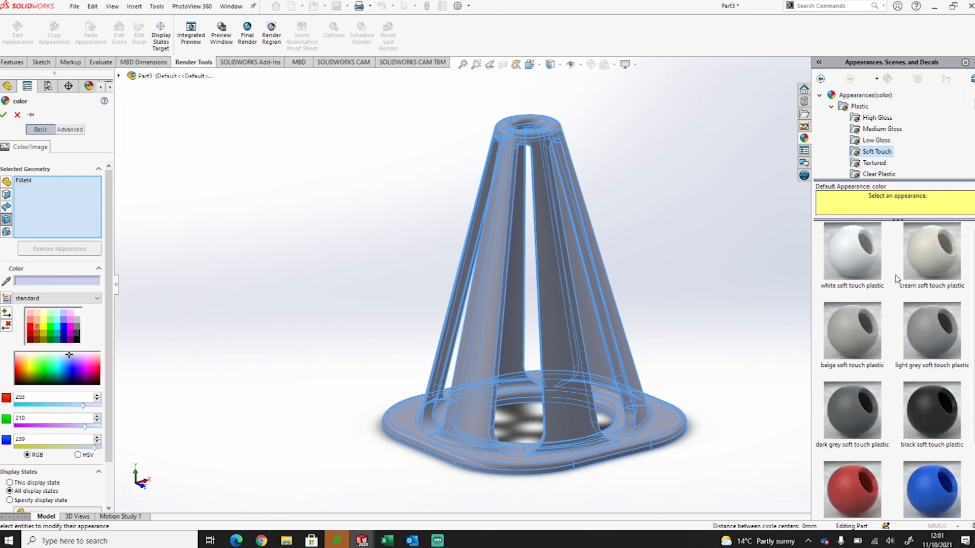
mouse_move(858, 278)
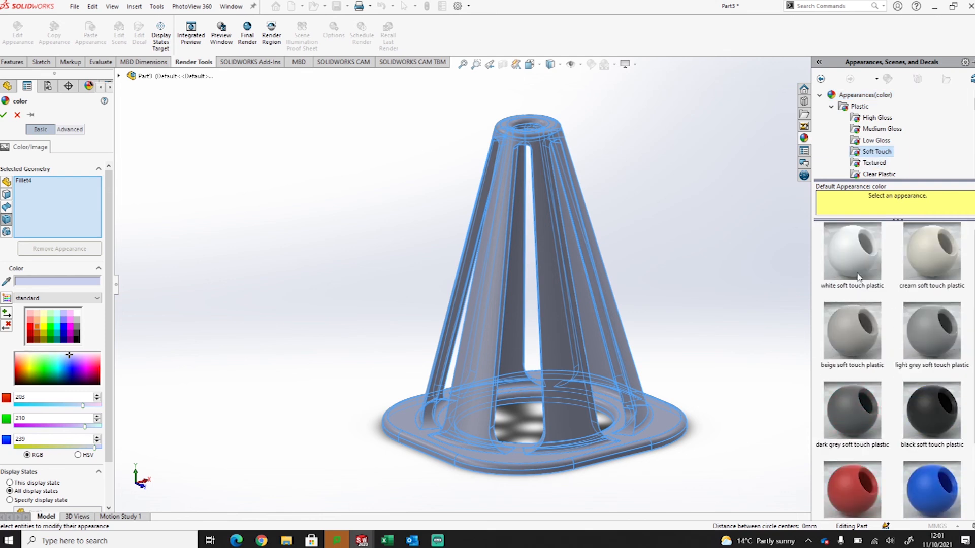
click(851, 252)
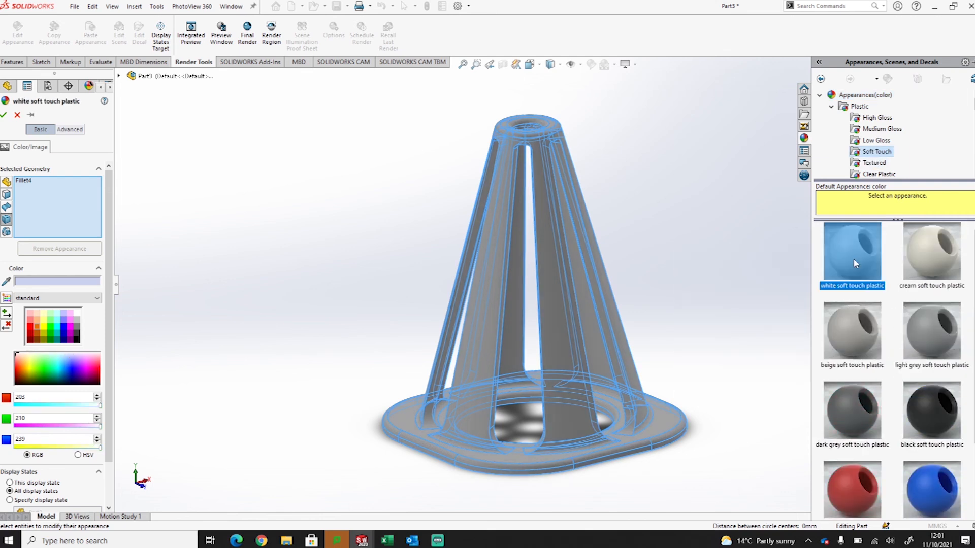
click(29, 313)
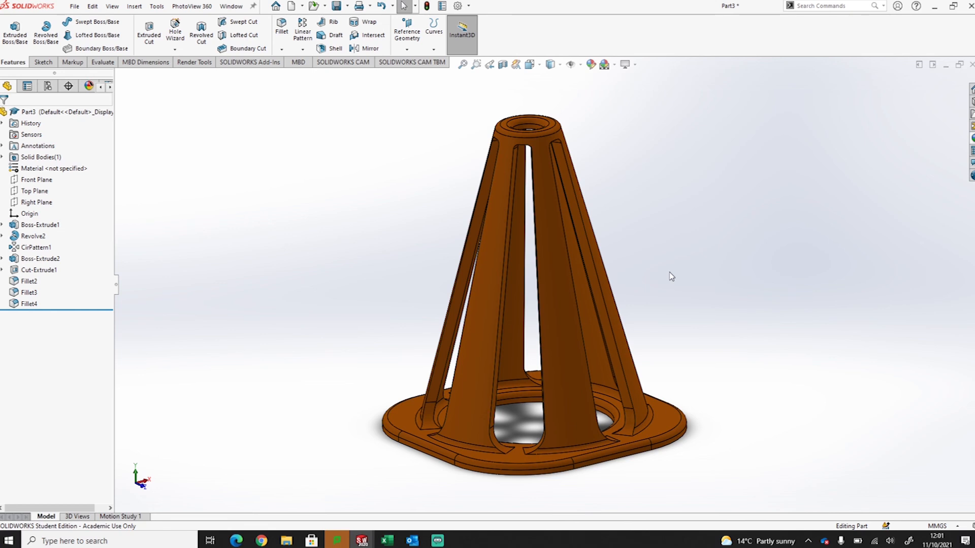
mouse_move(689, 340)
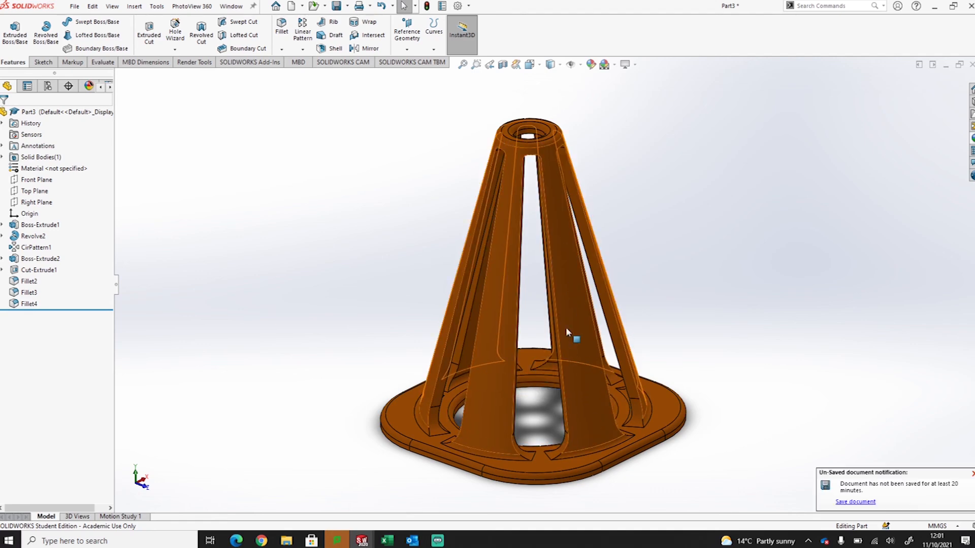
mouse_move(567, 332)
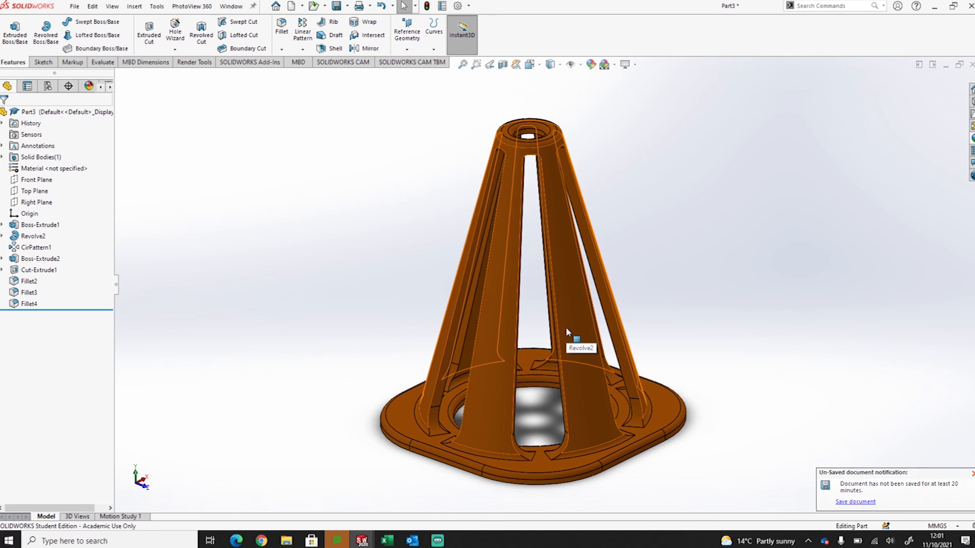
click(971, 474)
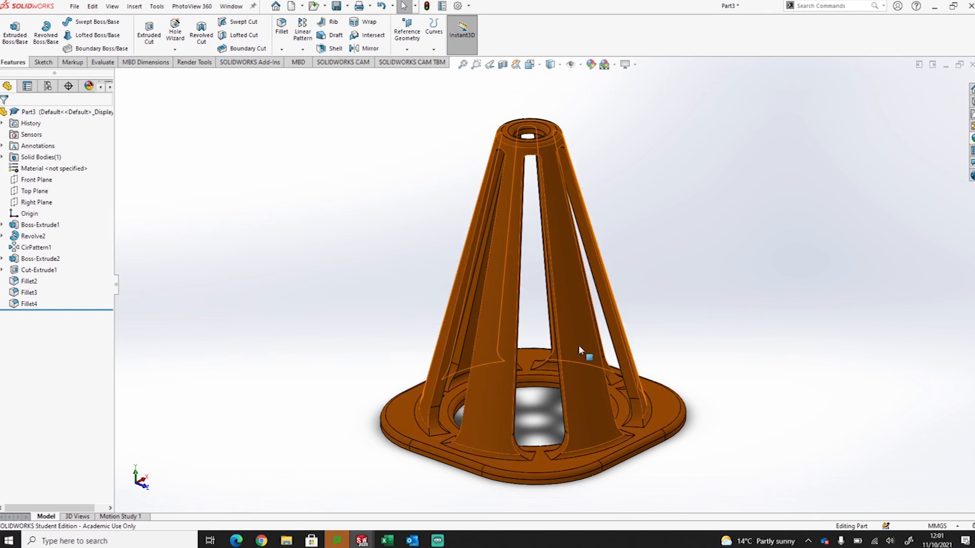
mouse_move(580, 355)
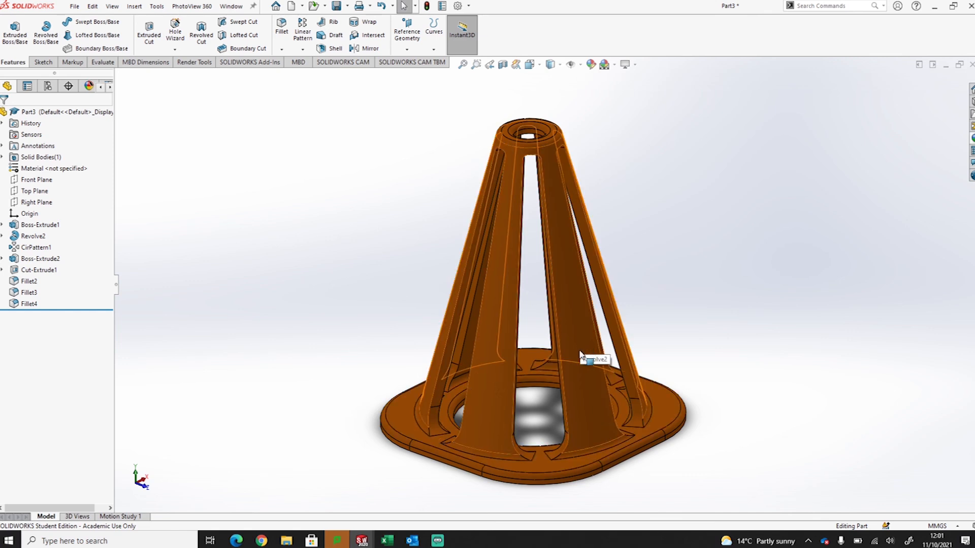
mouse_move(583, 363)
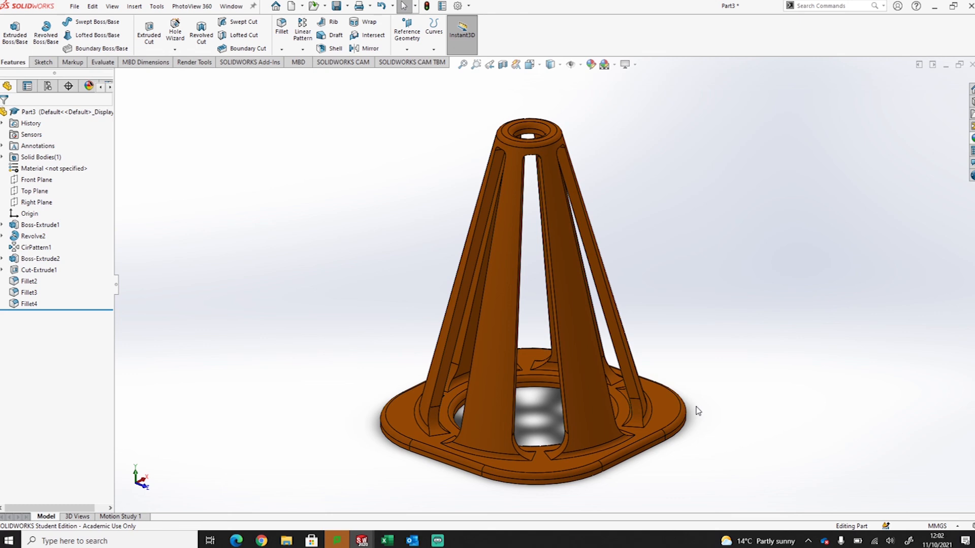
mouse_move(602, 437)
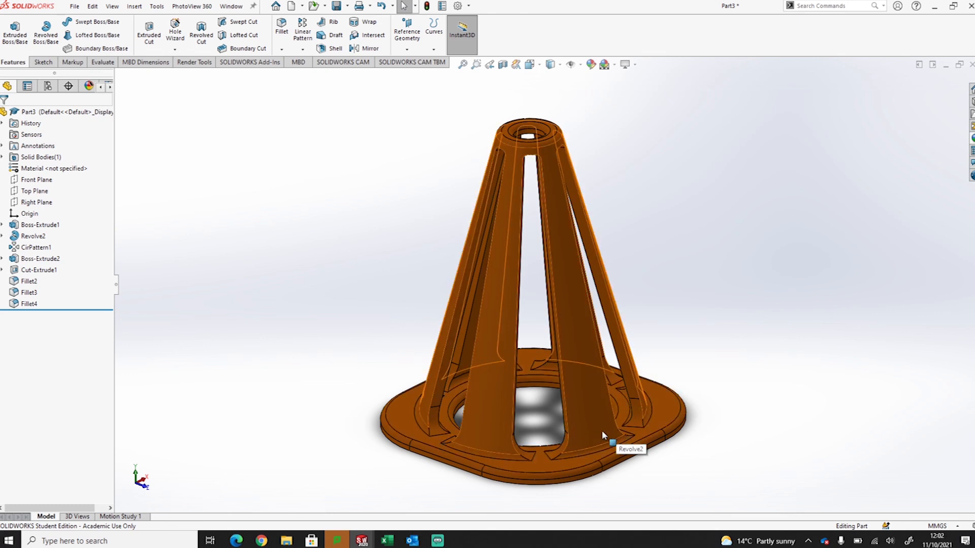
mouse_move(595, 436)
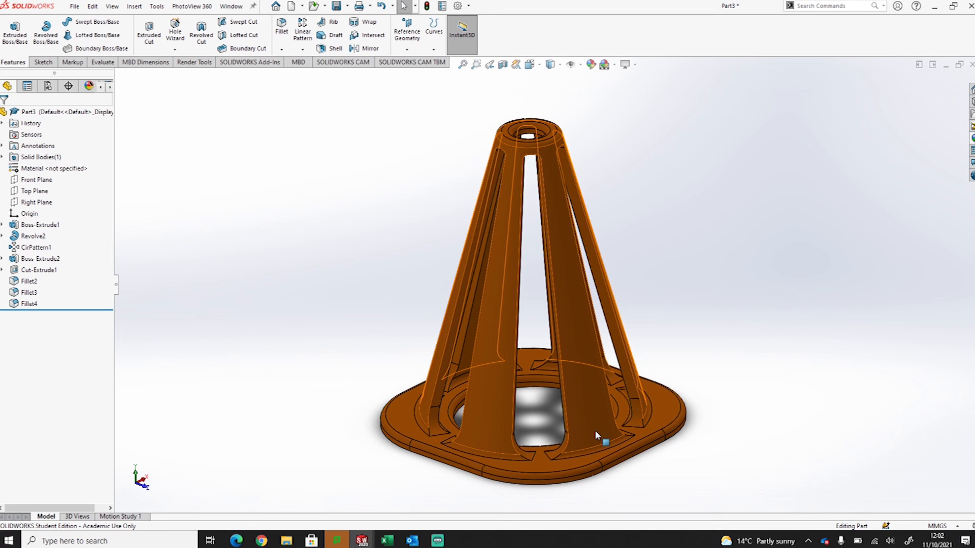
mouse_move(603, 440)
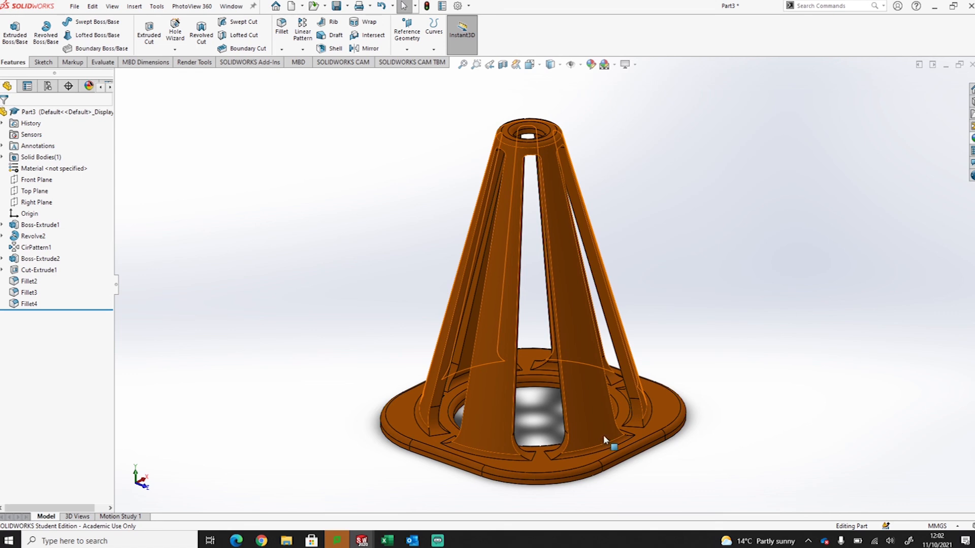